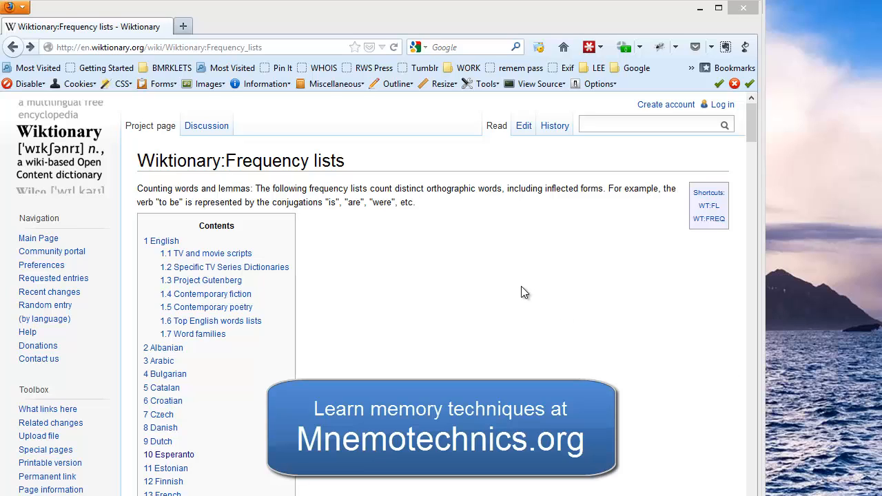
pyautogui.moveTo(326, 289)
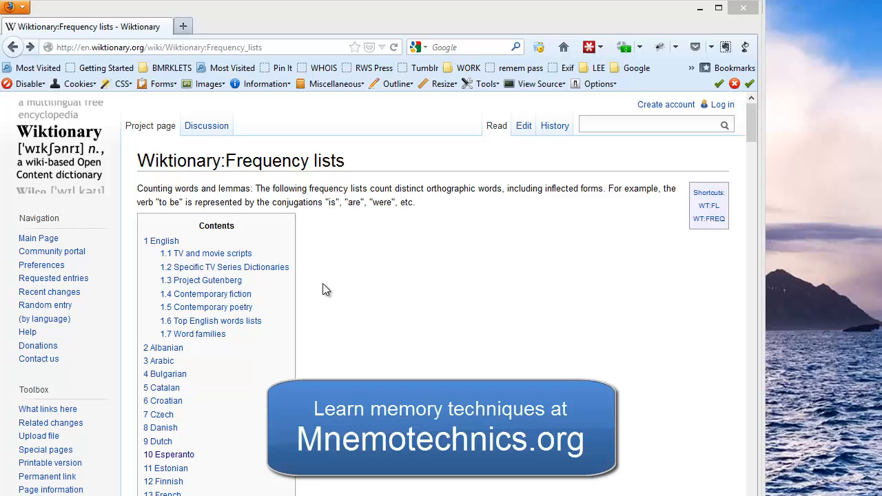
pyautogui.moveTo(368, 287)
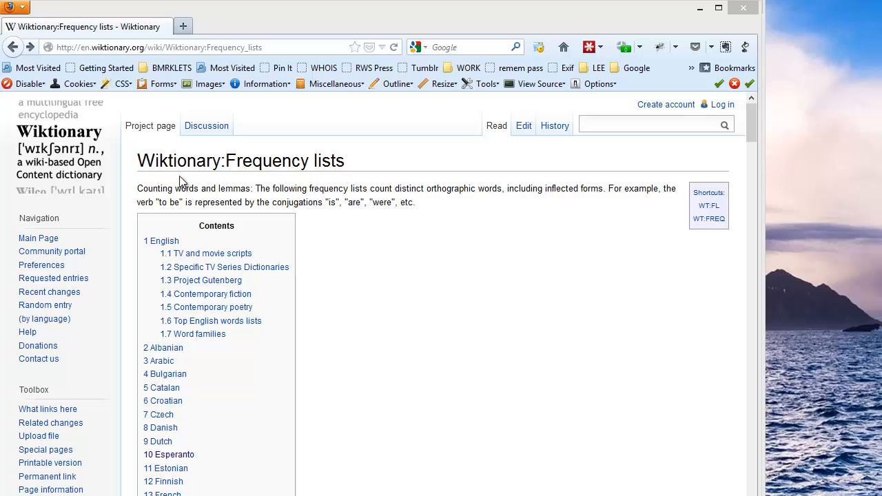
# Open Wiktionary's Italian 1-1000 frequency list from the Italian section of the contents.
pyautogui.doubleClick(179, 161)
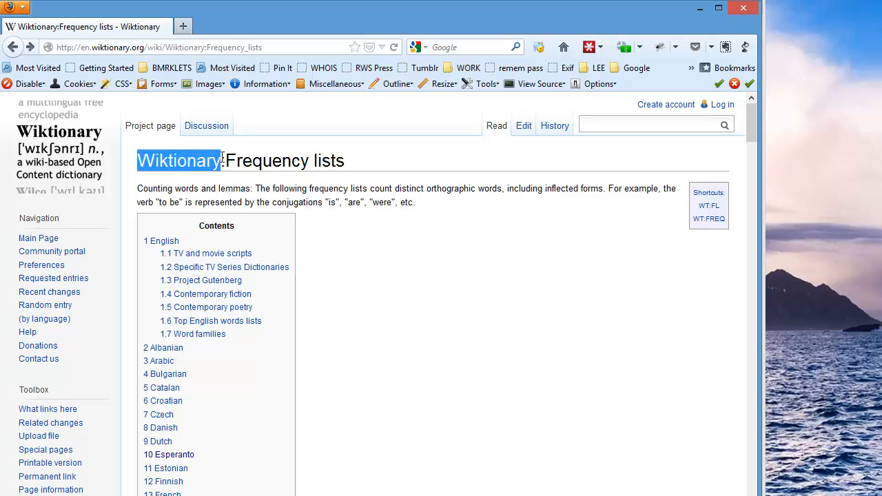
pyautogui.scroll(-3)
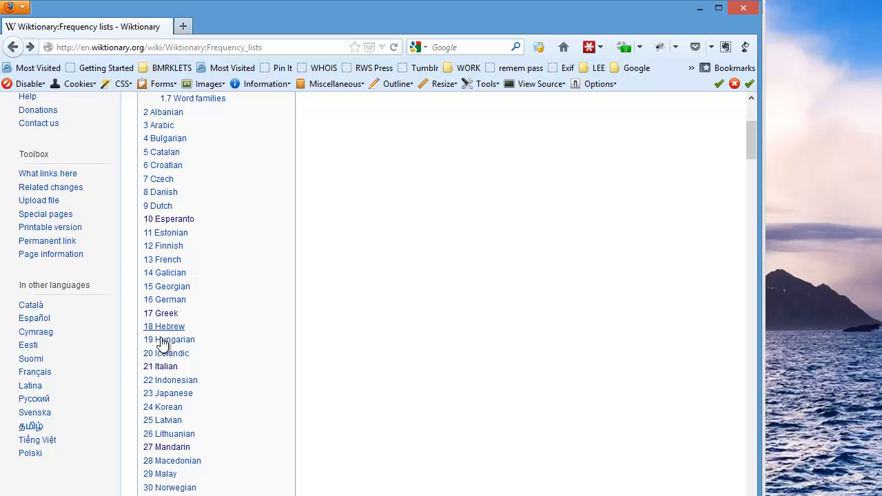
pyautogui.click(160, 365)
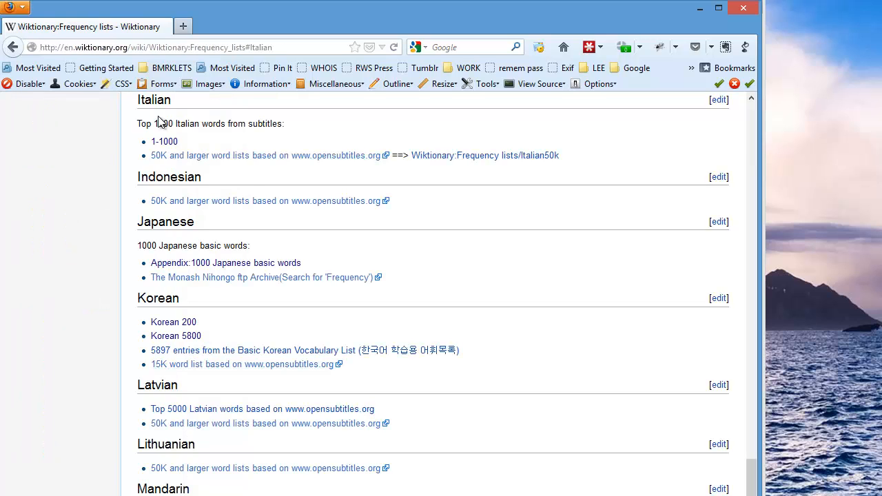
pyautogui.click(164, 141)
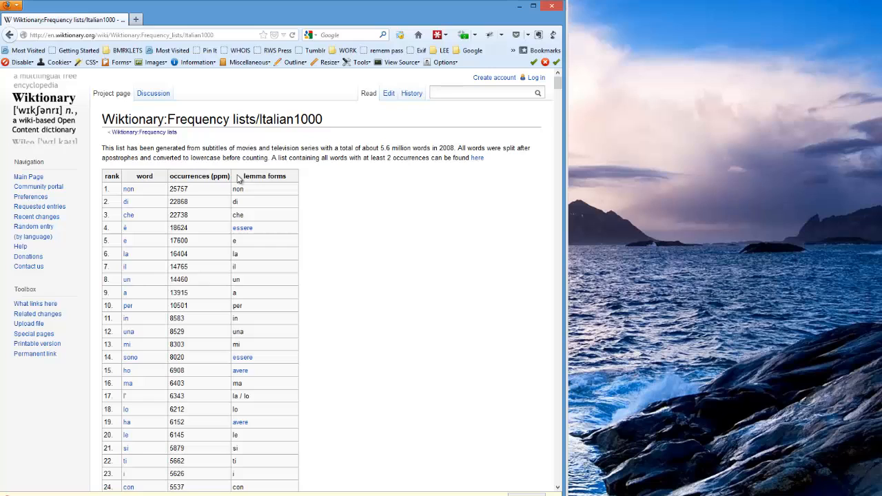
# Hide the lemma forms, occurrences and rank columns via TableTools2, leaving only words.
pyautogui.rightClick(238, 175)
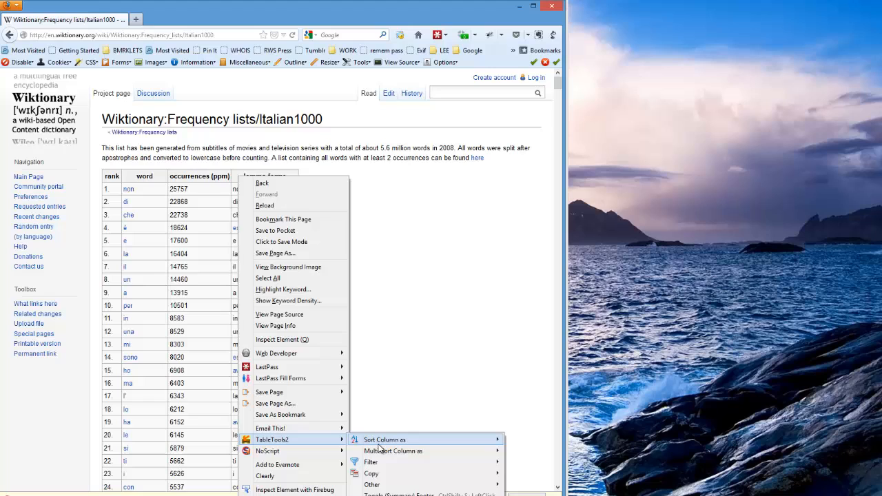
pyautogui.moveTo(372, 485)
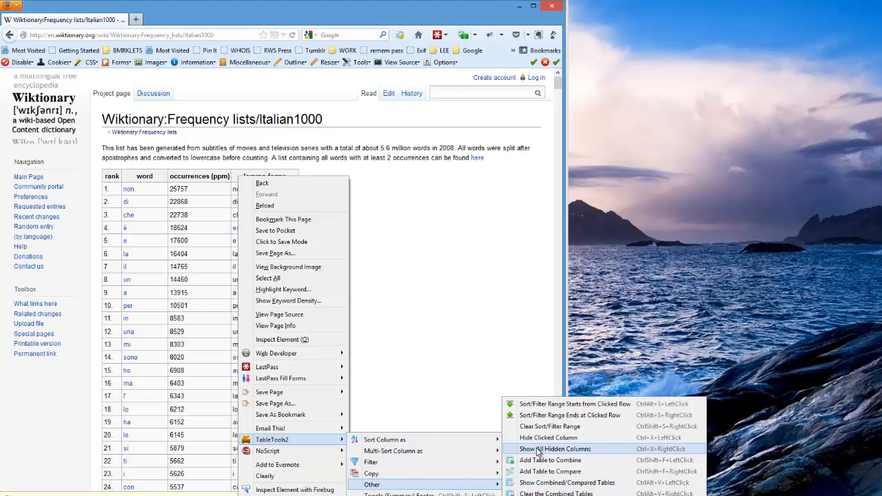
pyautogui.click(553, 448)
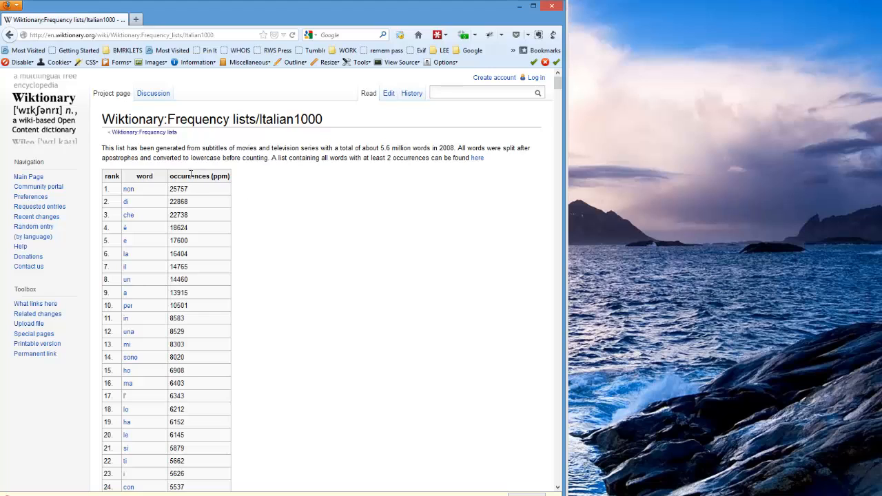
pyautogui.rightClick(192, 175)
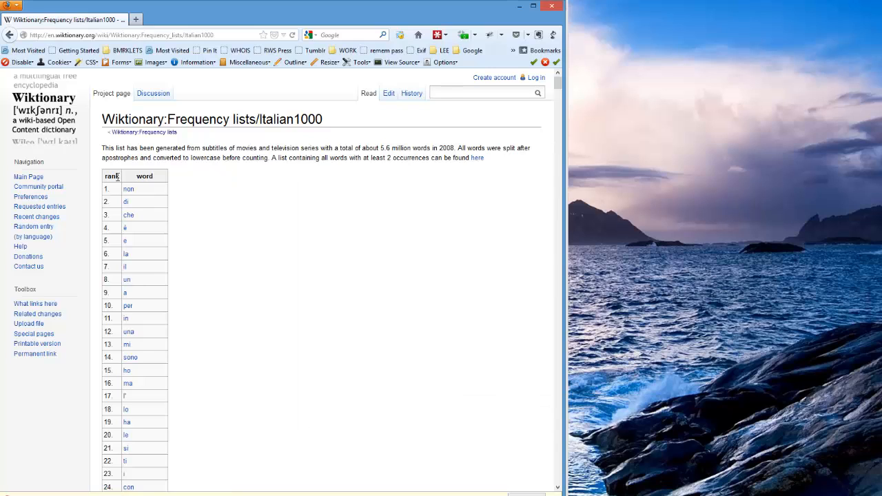
pyautogui.rightClick(114, 186)
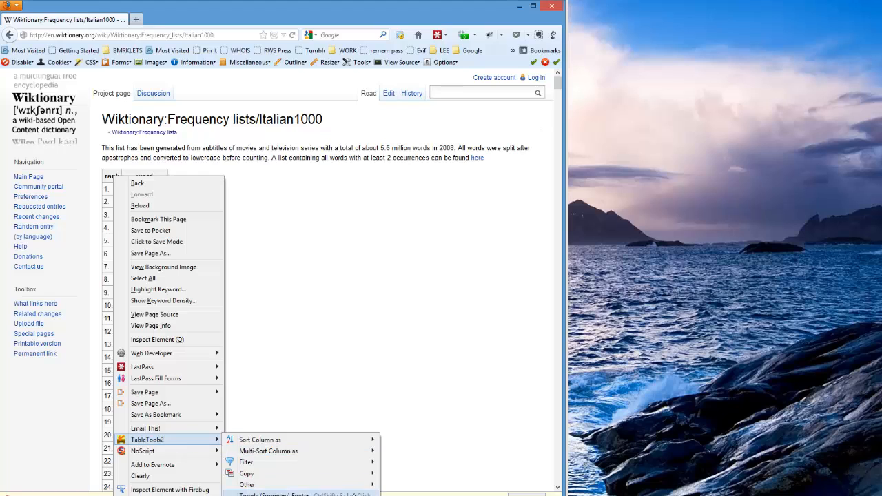
pyautogui.moveTo(247, 485)
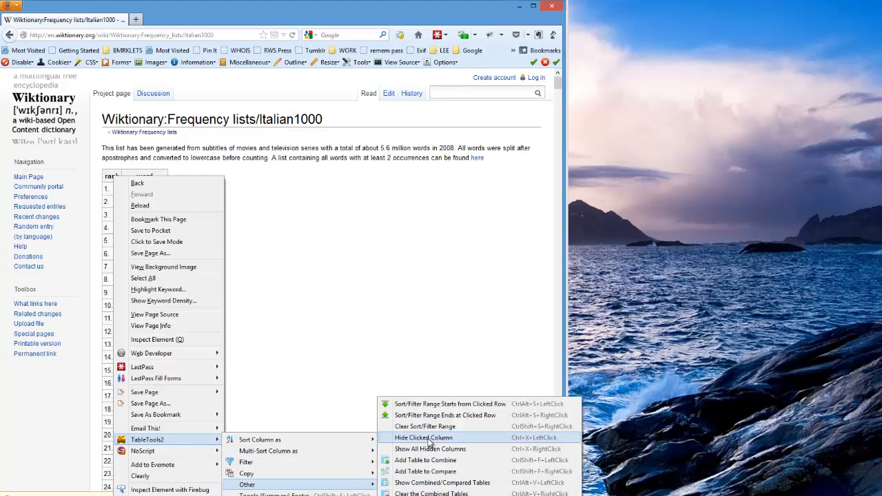
pyautogui.click(423, 437)
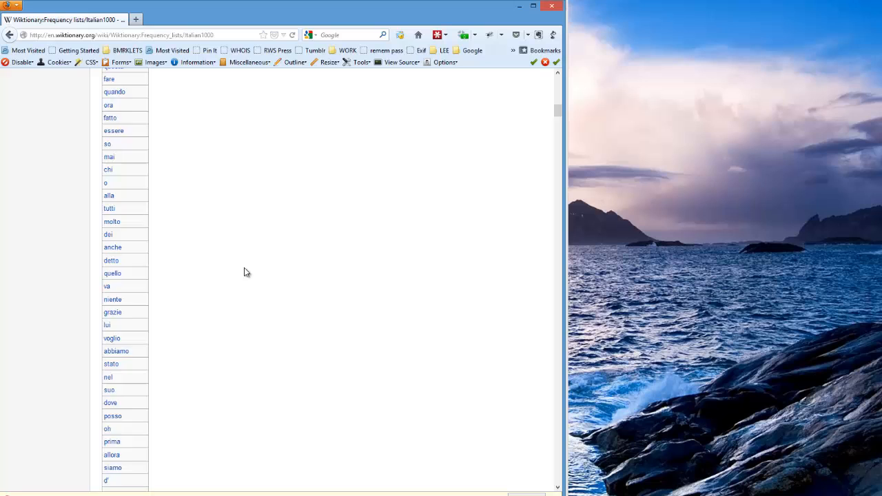
pyautogui.scroll(-3)
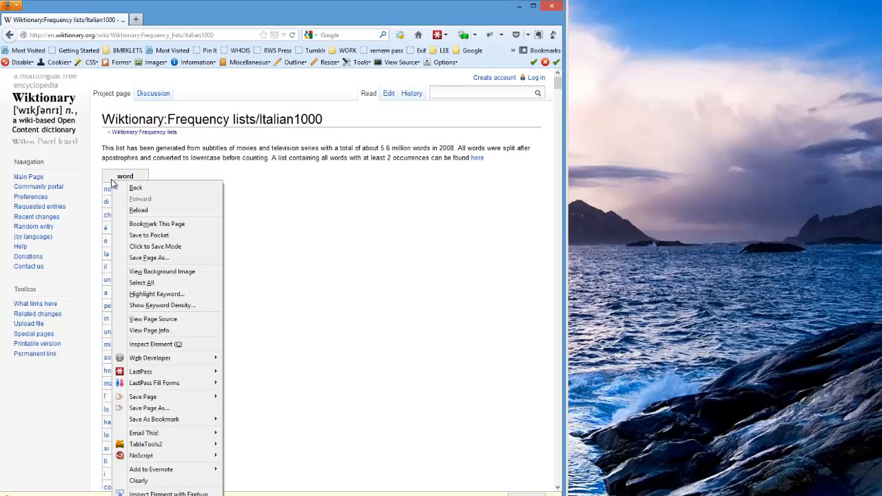
pyautogui.moveTo(146, 444)
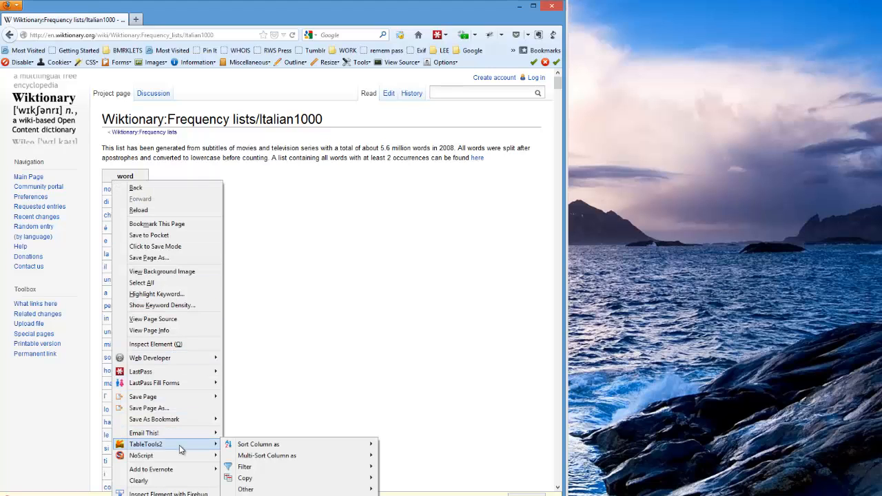
pyautogui.moveTo(245, 478)
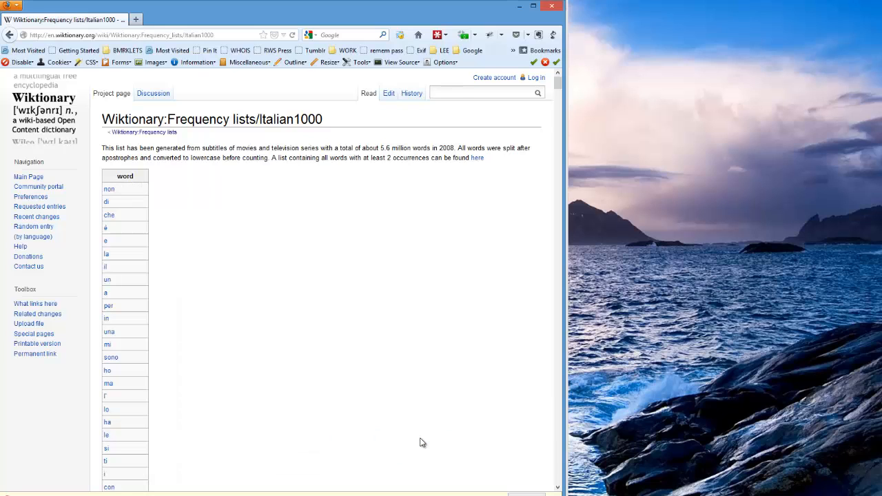
pyautogui.moveTo(170, 369)
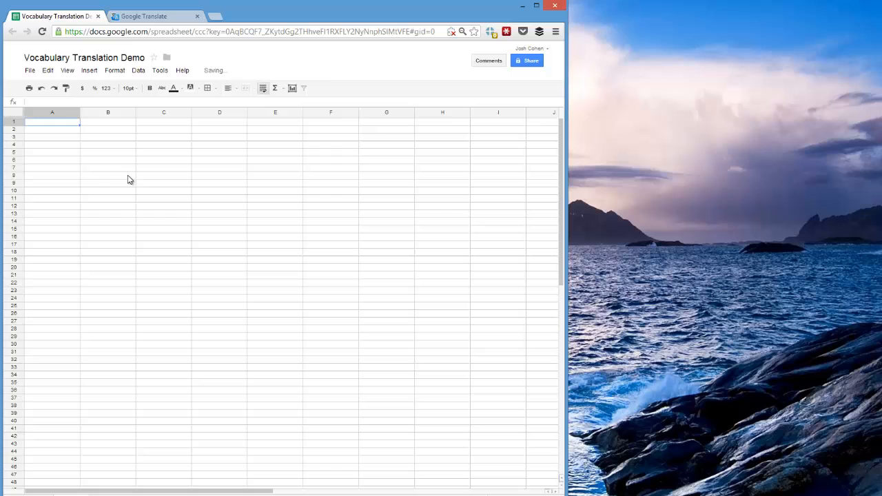
pyautogui.moveTo(63, 61)
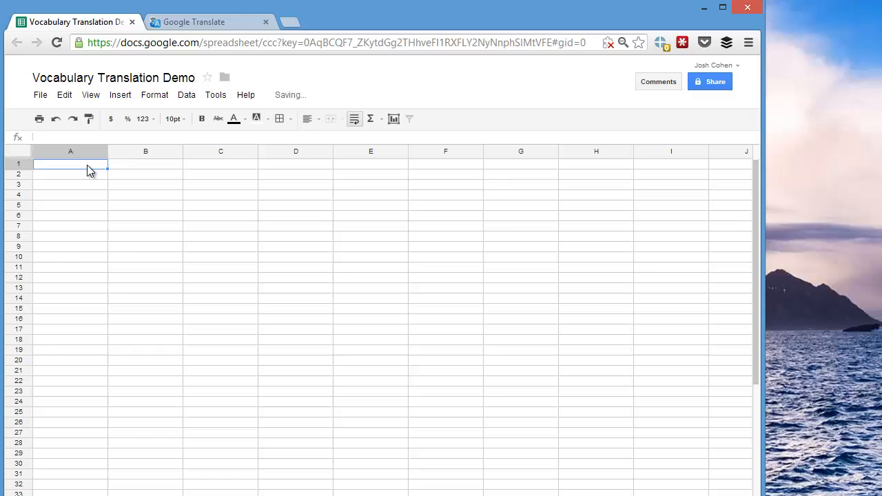
# Paste the Italian words into A1 and delete the 'word' header row.
pyautogui.click(70, 151)
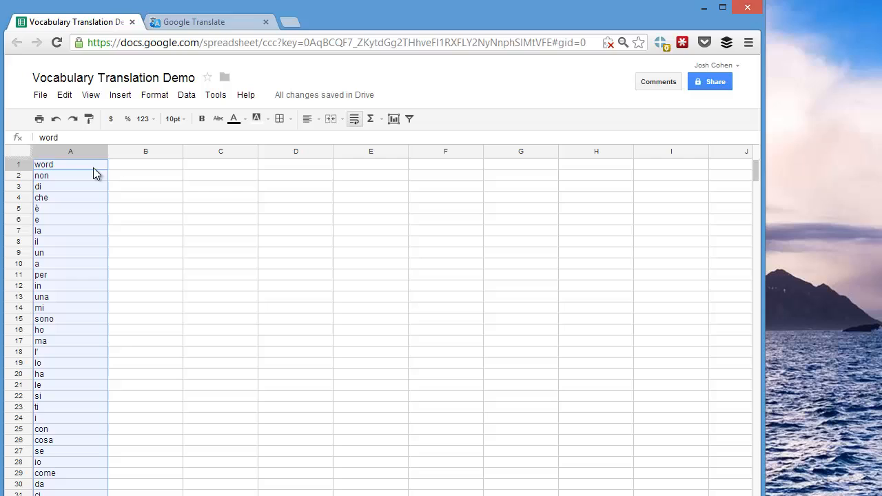
pyautogui.click(69, 164)
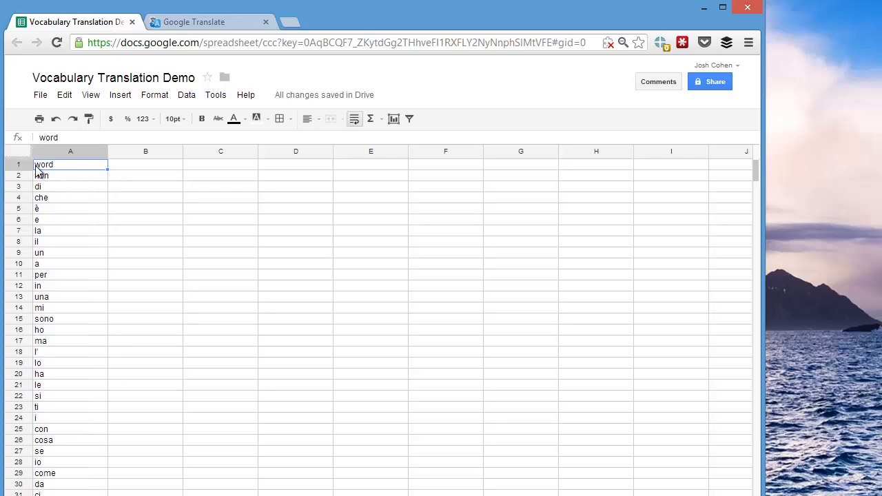
pyautogui.rightClick(42, 164)
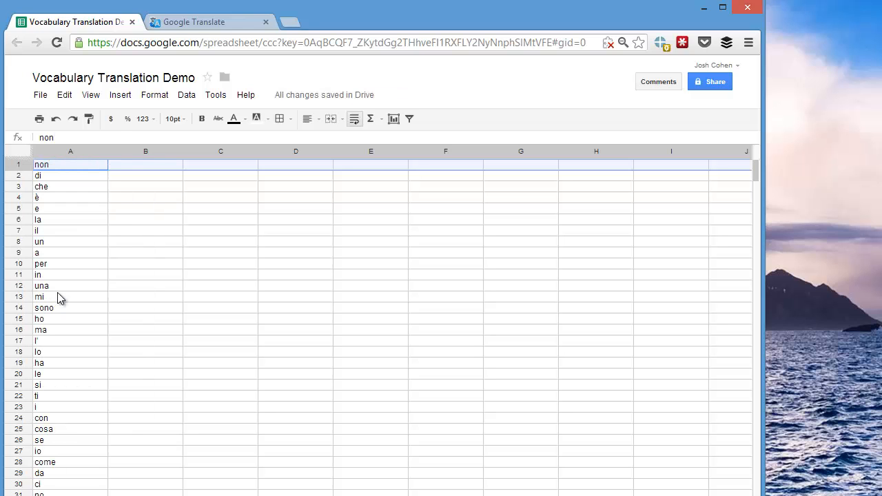
pyautogui.scroll(-3)
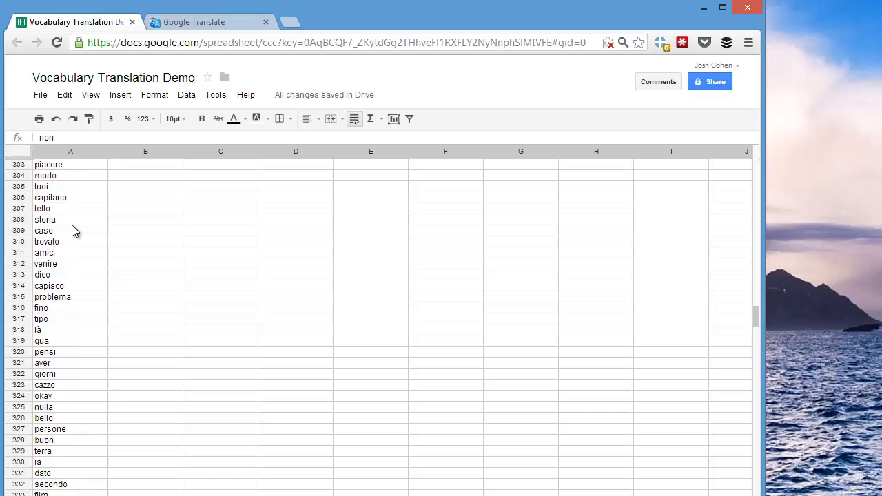
pyautogui.scroll(-3)
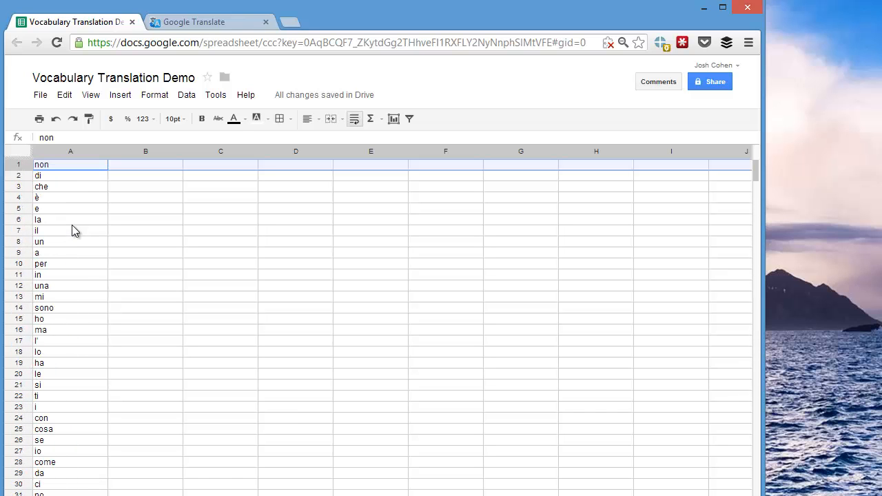
# Enter =GoogleTranslate(A1,"it","en") in B1 so 'non' translates to 'not'.
pyautogui.click(71, 175)
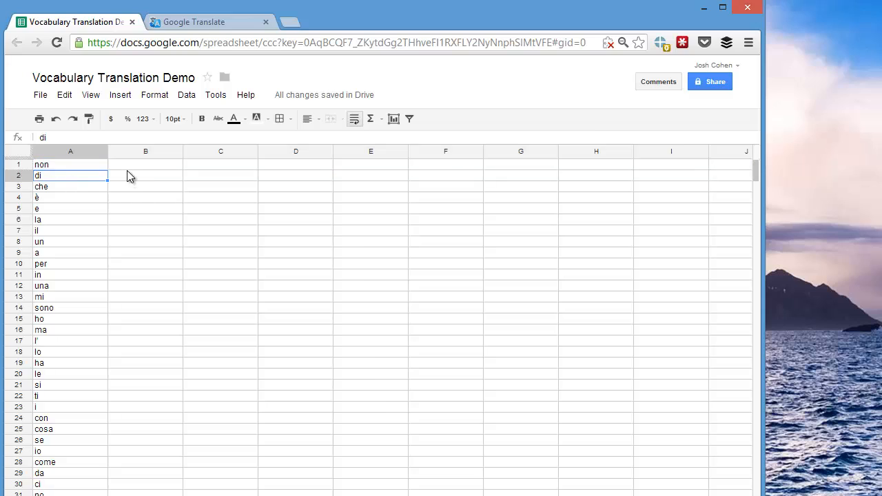
pyautogui.click(145, 164)
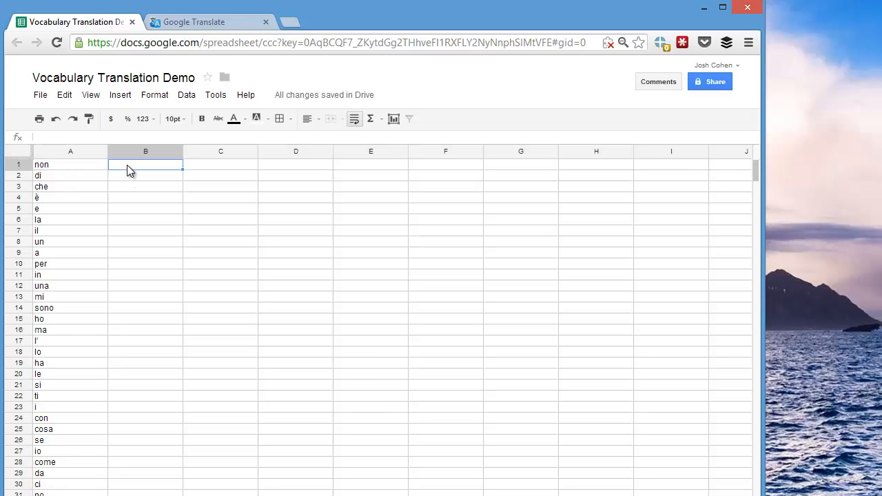
pyautogui.write('=')
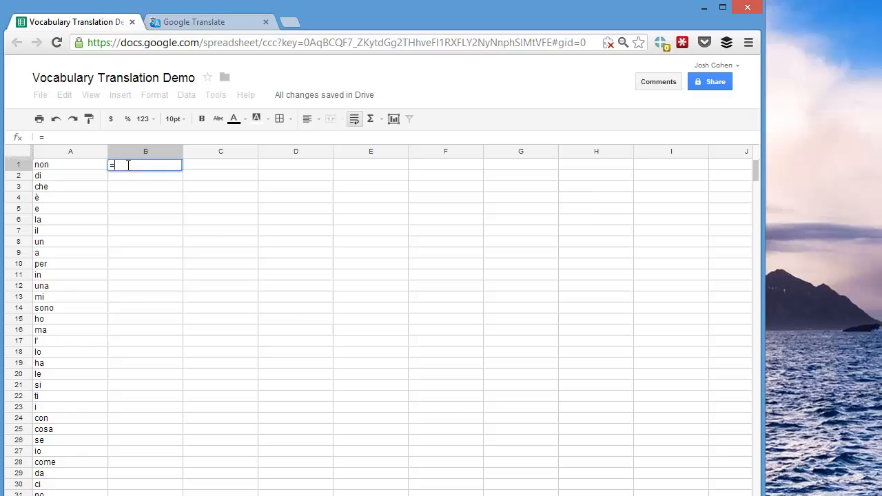
pyautogui.write('GoogleTranslate(')
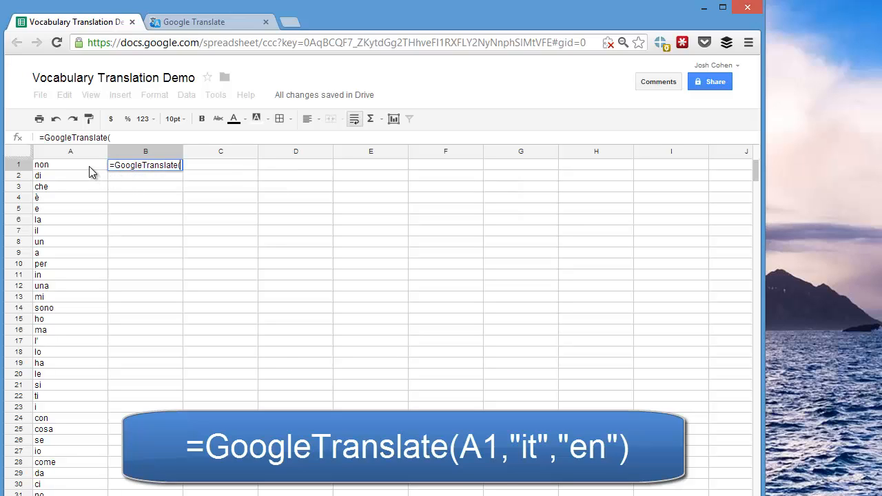
pyautogui.click(70, 164)
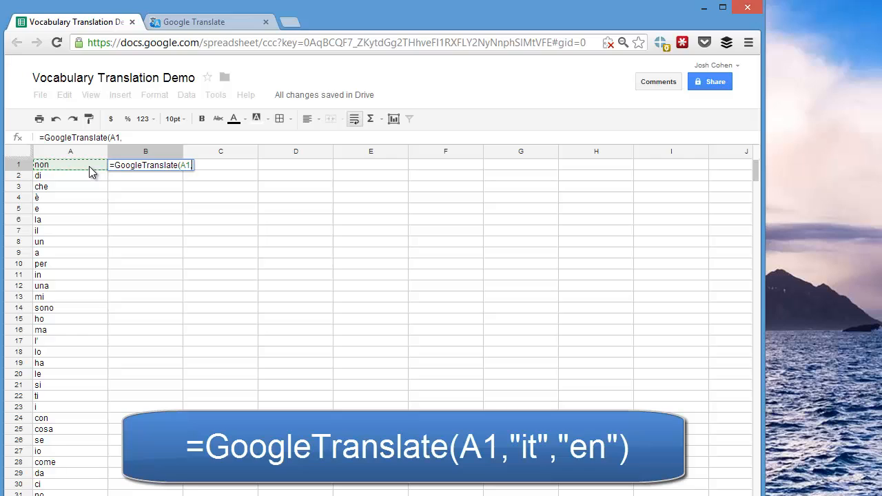
pyautogui.write('"i')
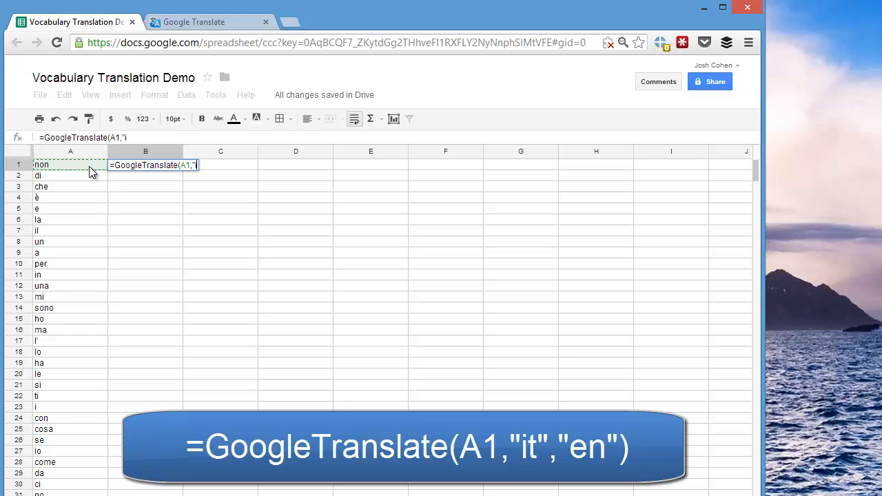
pyautogui.write('it')
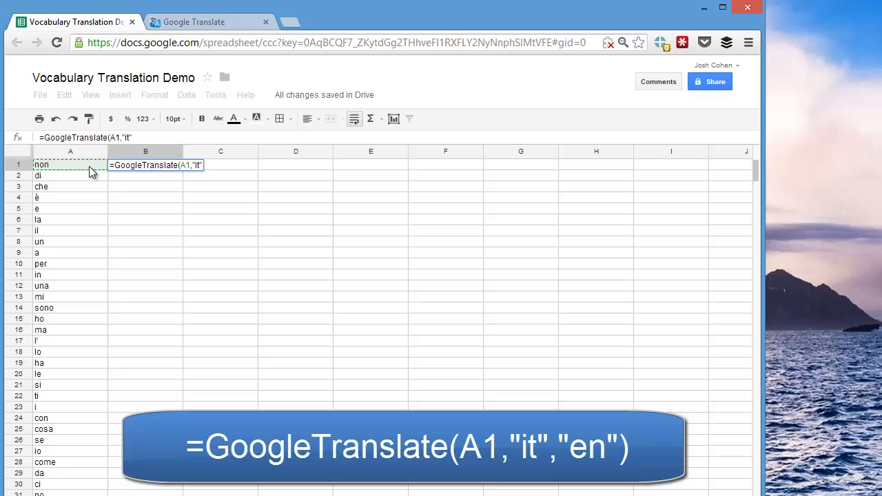
pyautogui.write(',')
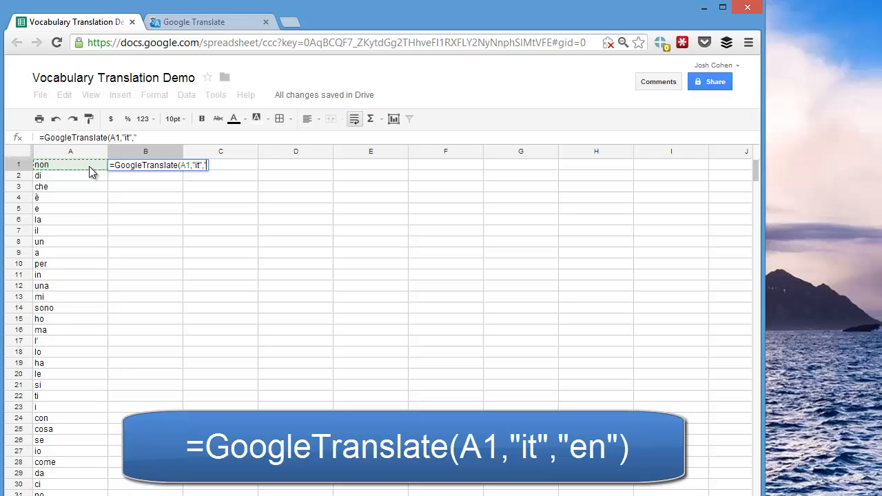
pyautogui.write('e')
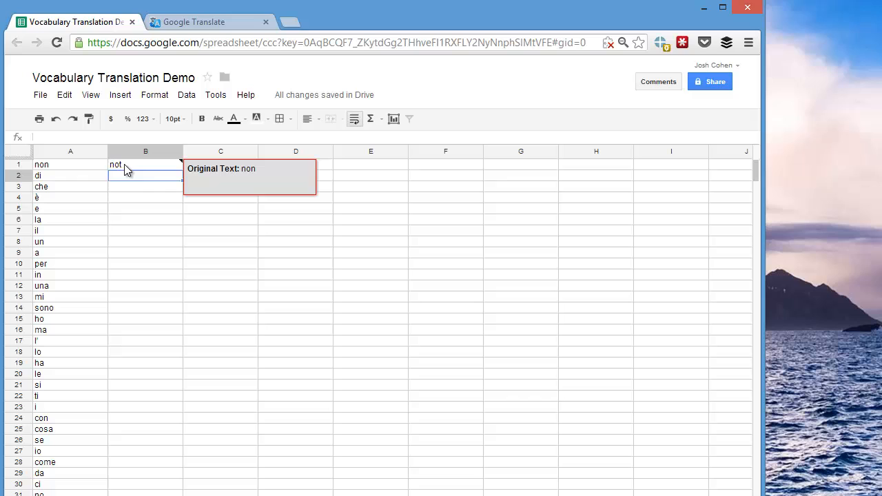
# Copy the B1 translation formula and select column B down to row 980.
pyautogui.click(146, 164)
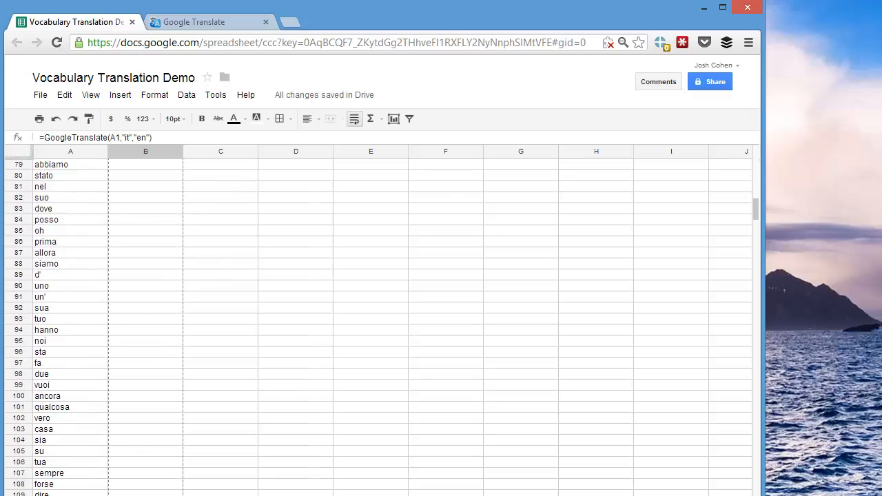
pyautogui.scroll(-3)
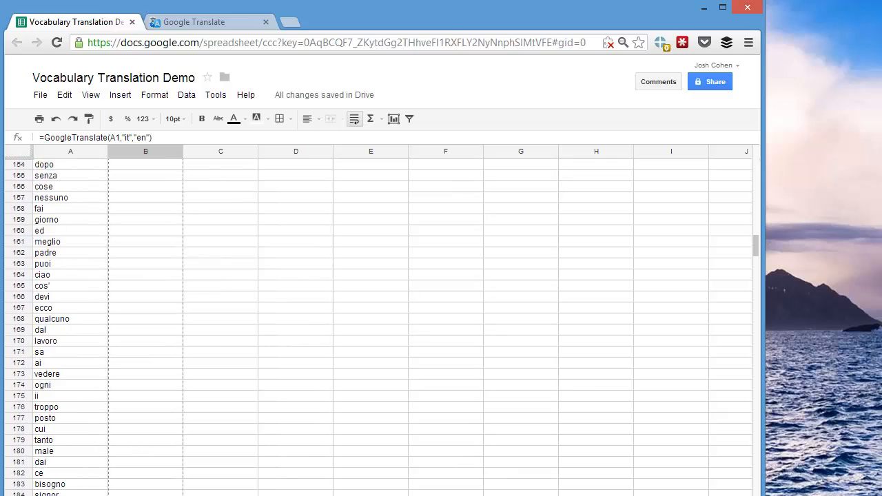
pyautogui.scroll(-3)
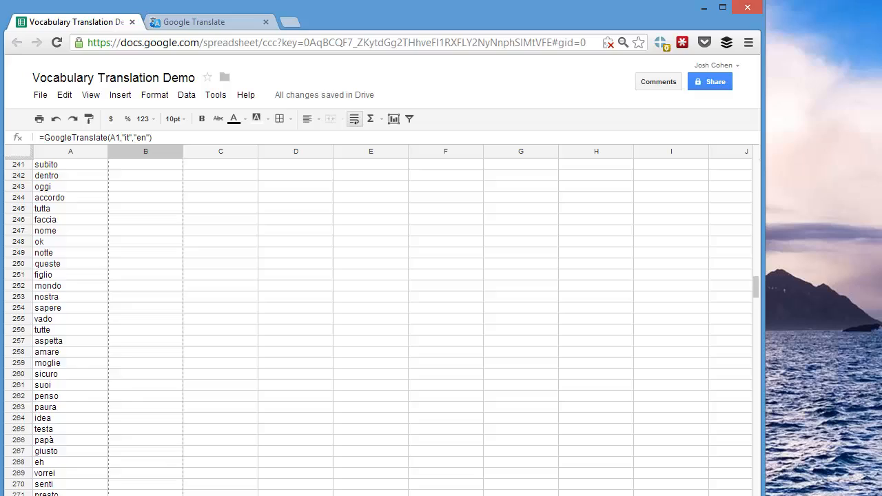
pyautogui.scroll(-3)
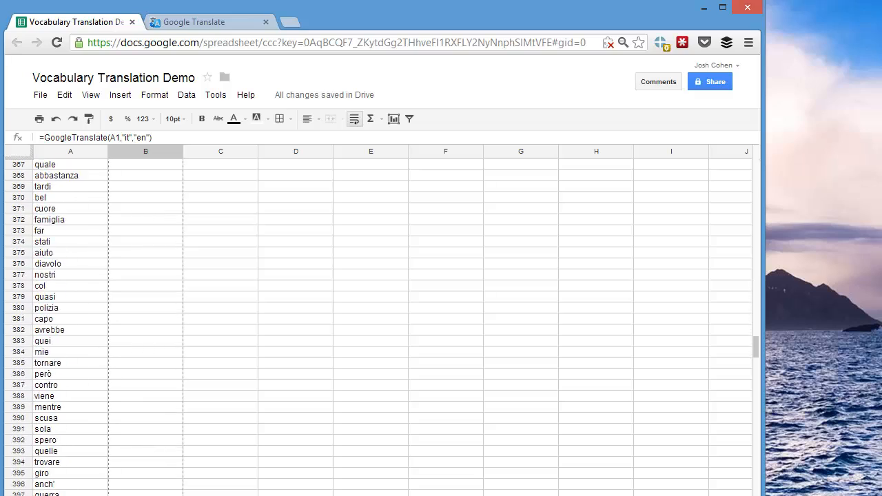
pyautogui.scroll(-3)
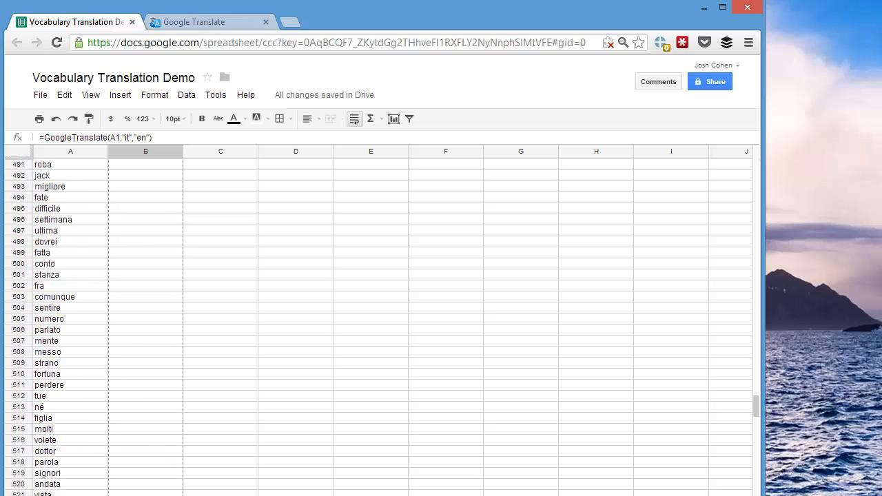
pyautogui.scroll(-3)
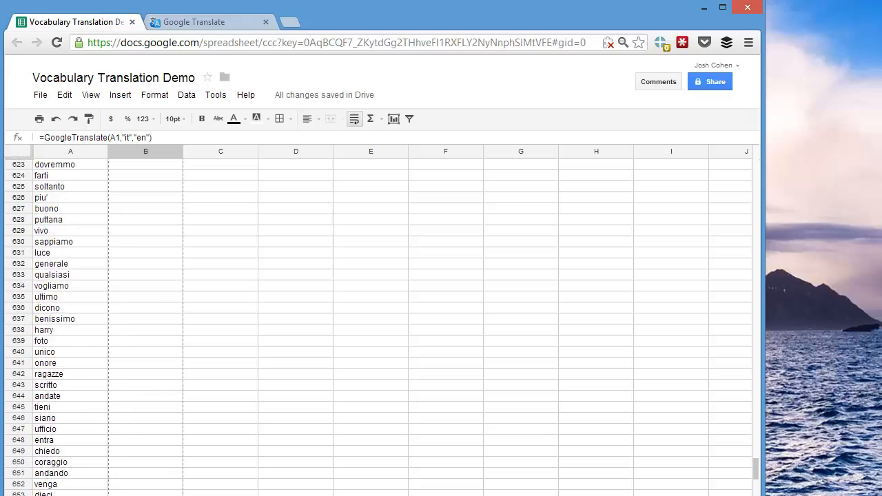
pyautogui.scroll(-3)
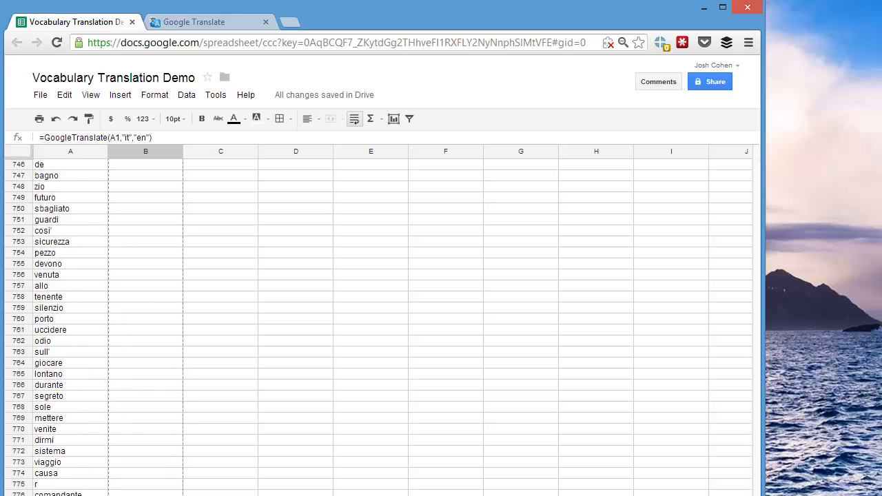
pyautogui.scroll(-3)
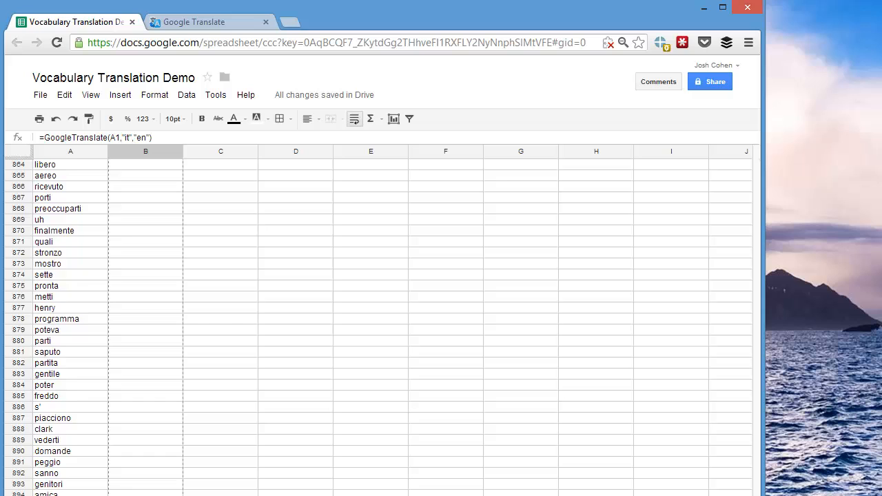
pyautogui.scroll(-3)
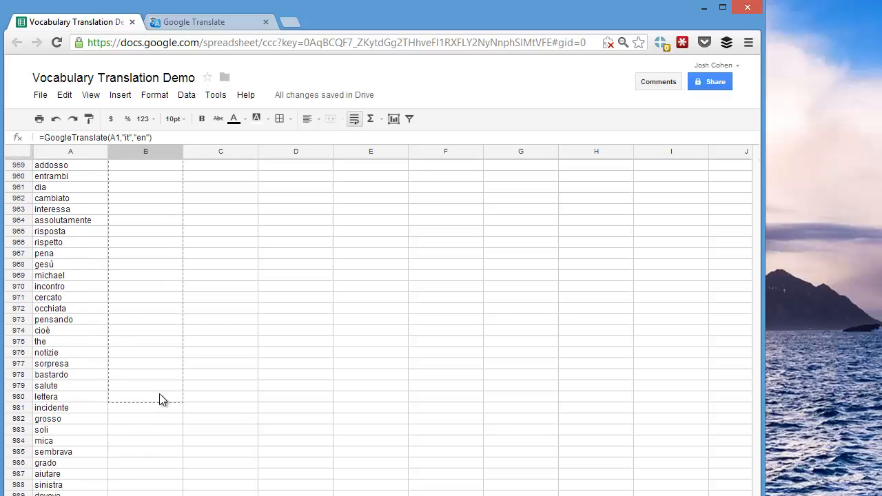
pyautogui.click(145, 151)
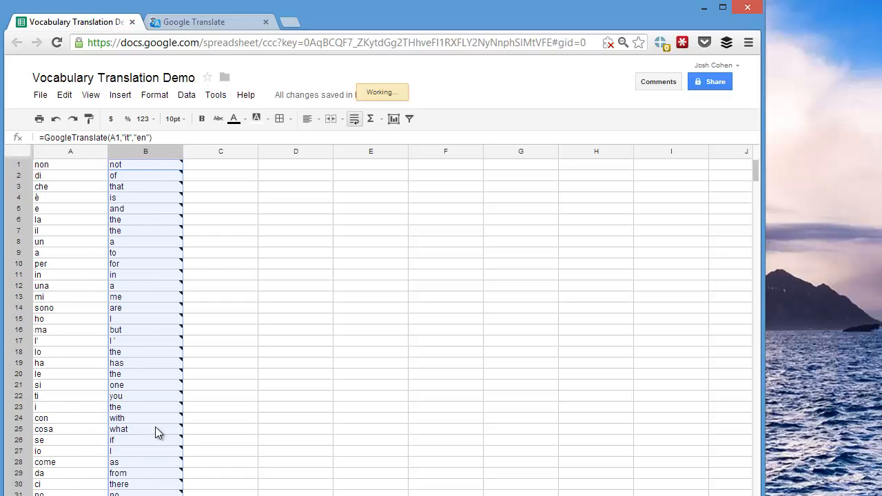
pyautogui.moveTo(148, 171)
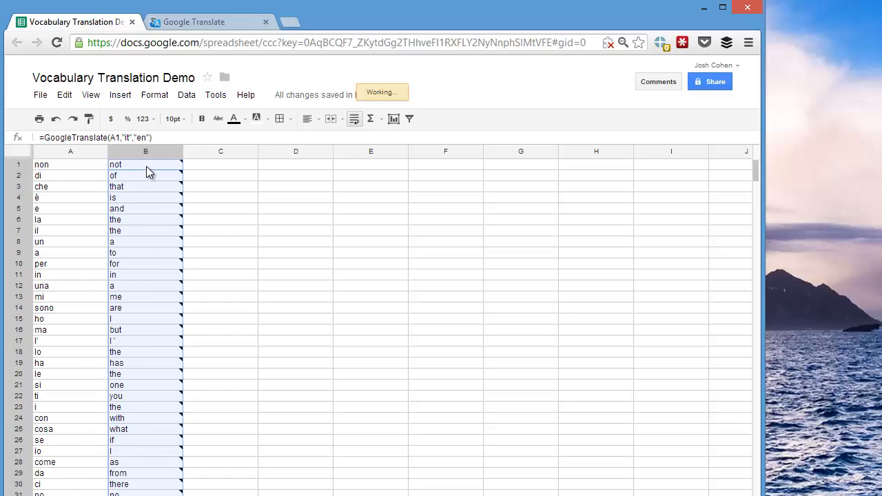
# Paste the formula down column B and review the formula in B1.
pyautogui.click(145, 164)
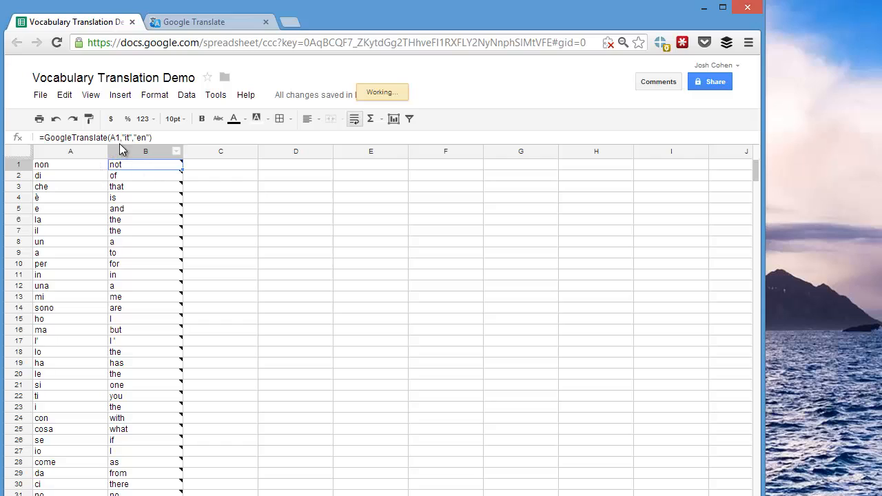
pyautogui.doubleClick(144, 165)
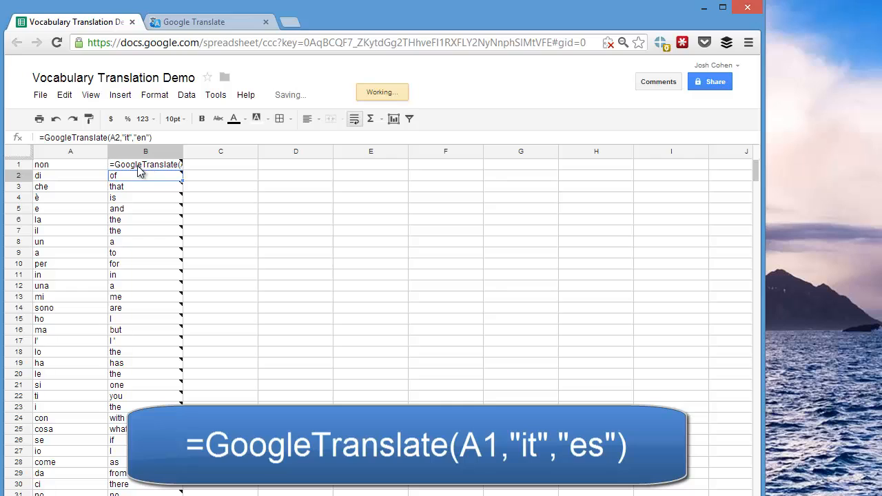
pyautogui.click(145, 164)
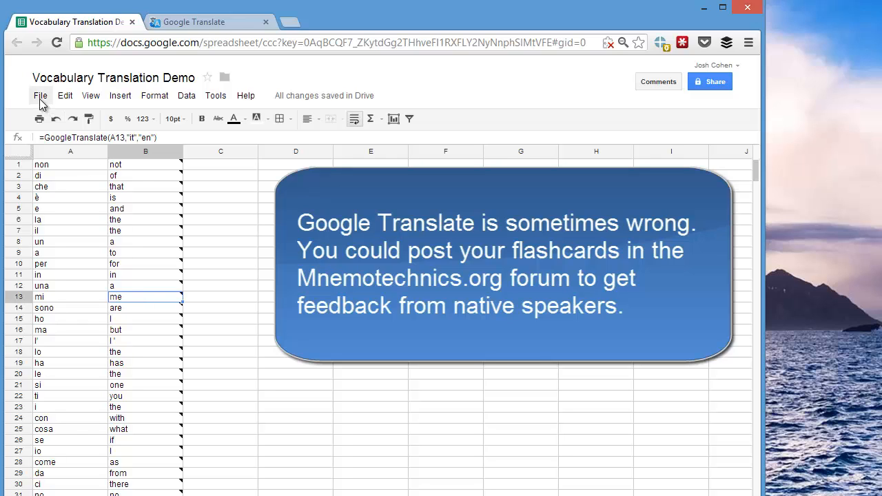
# Download the current sheet as Comma Separated Values (.csv).
pyautogui.click(40, 95)
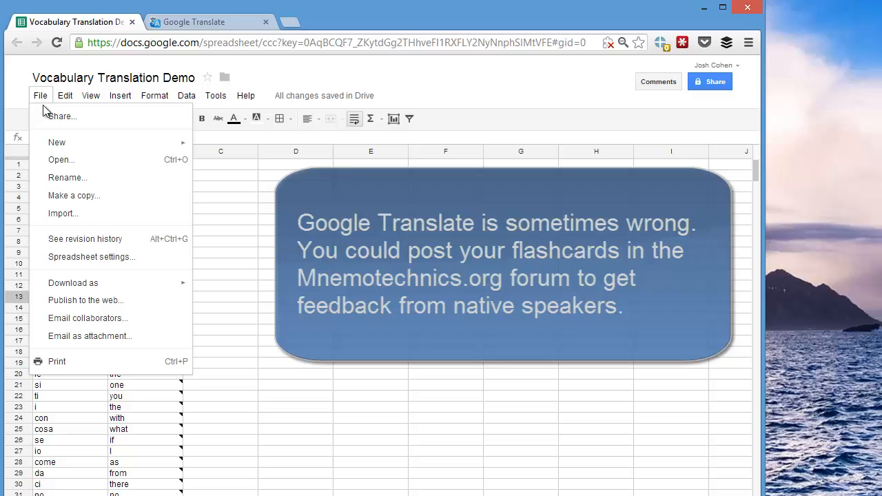
pyautogui.click(73, 283)
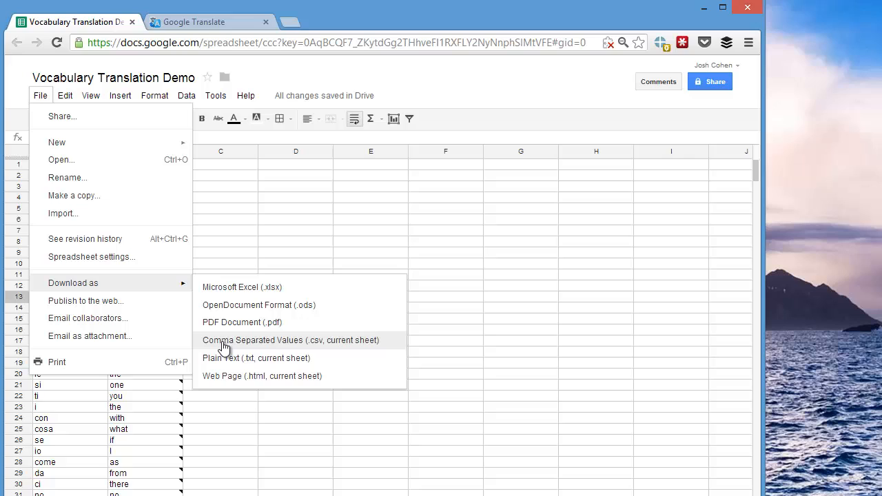
pyautogui.moveTo(318, 345)
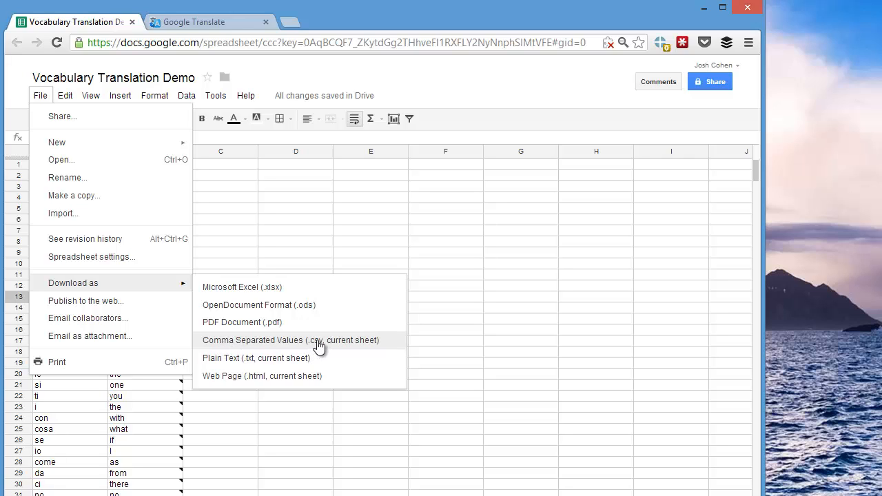
pyautogui.click(289, 339)
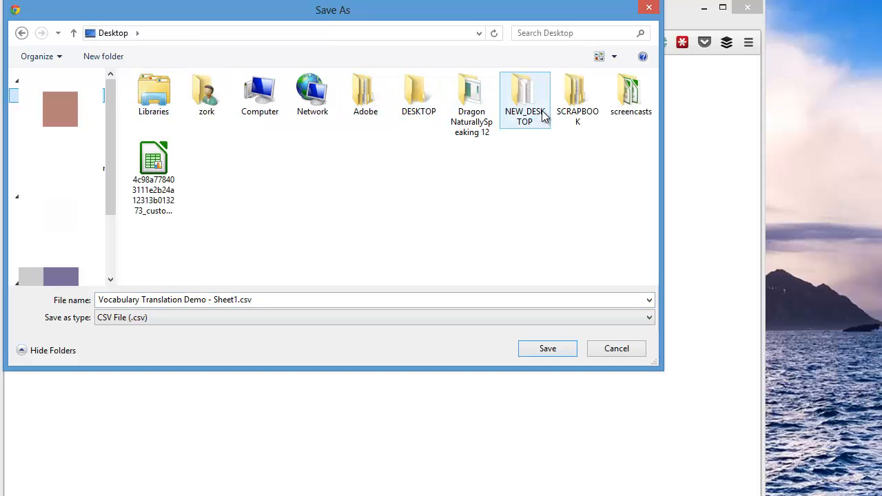
pyautogui.moveTo(631, 93)
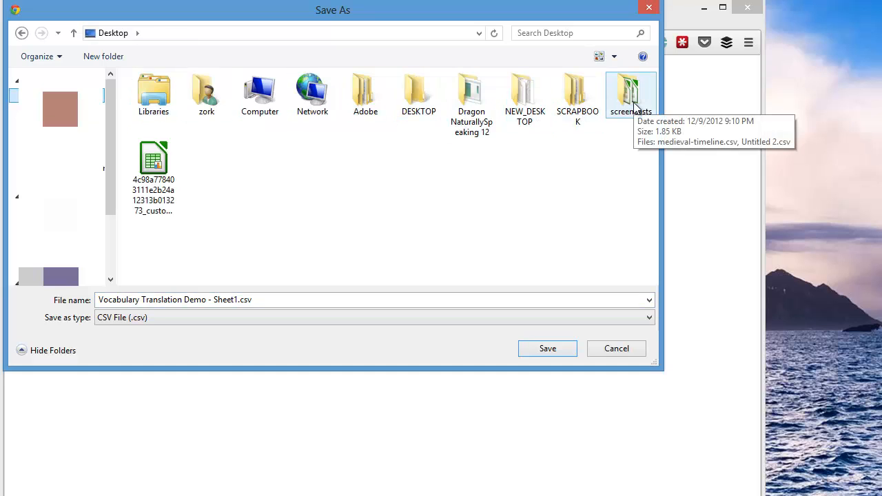
# Save the CSV in the screencasts folder under a new 'vocabul…' file name.
pyautogui.doubleClick(631, 93)
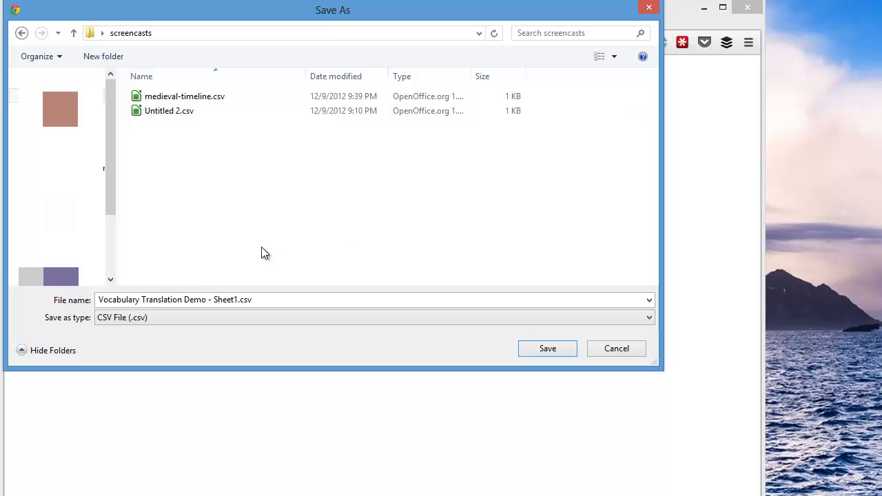
pyautogui.click(236, 299)
pyautogui.write('italian-')
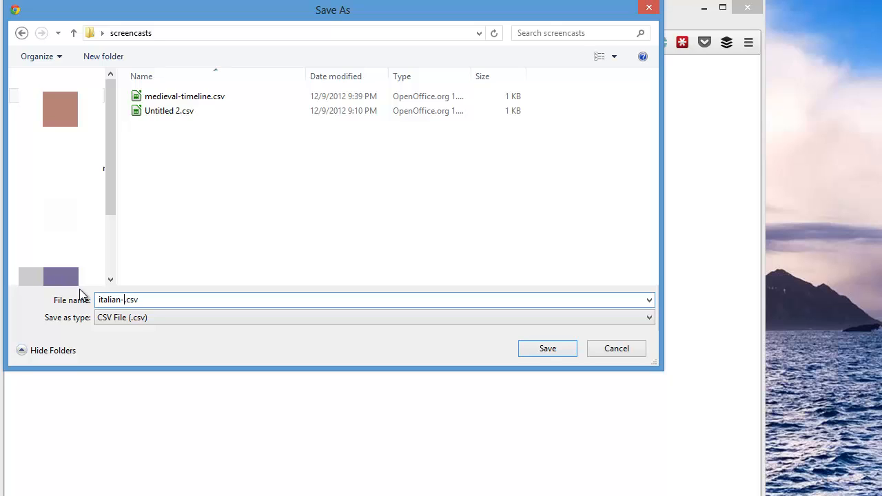
pyautogui.write('vocabul')
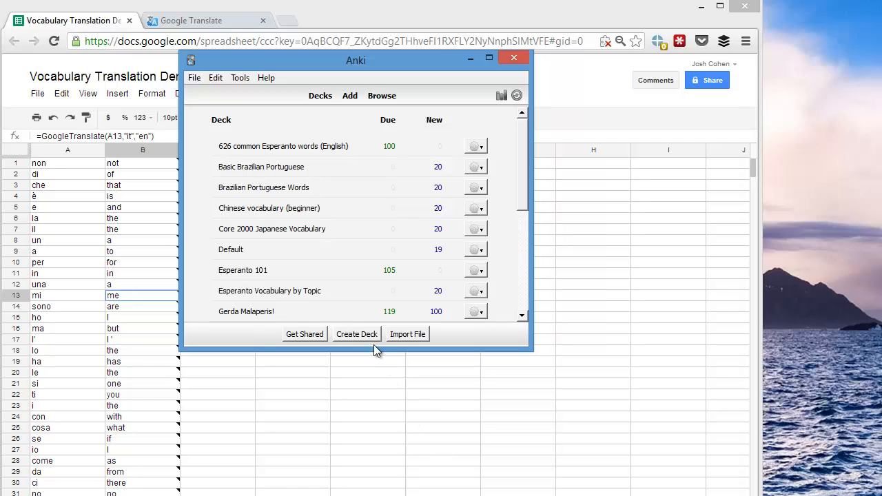
# Create an Anki deck named '1000 Italian Words'.
pyautogui.click(357, 334)
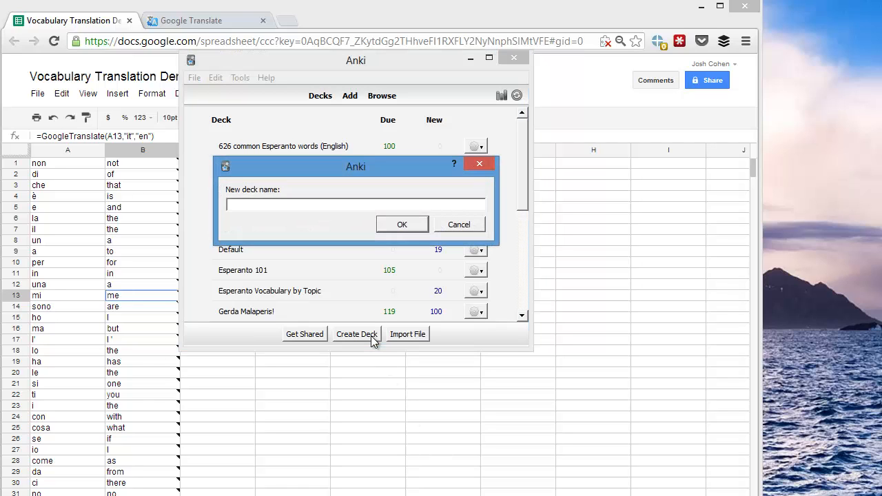
pyautogui.write('Itali')
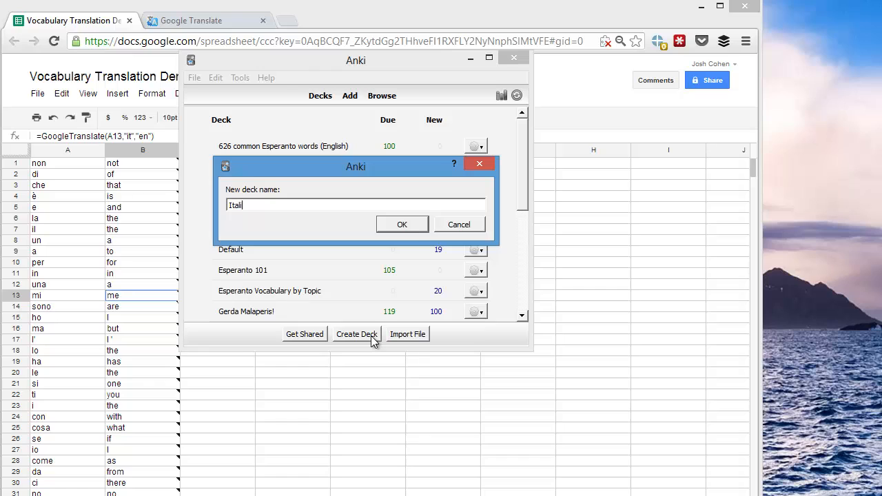
pyautogui.write('an')
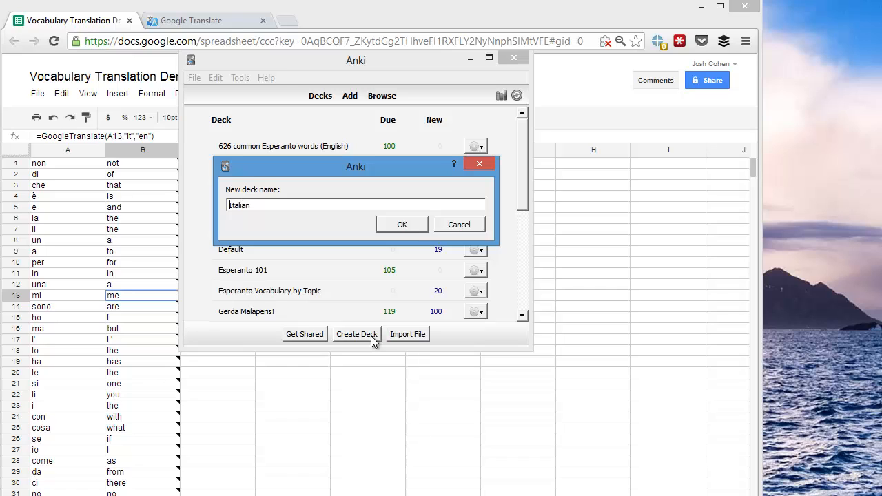
pyautogui.write('1000')
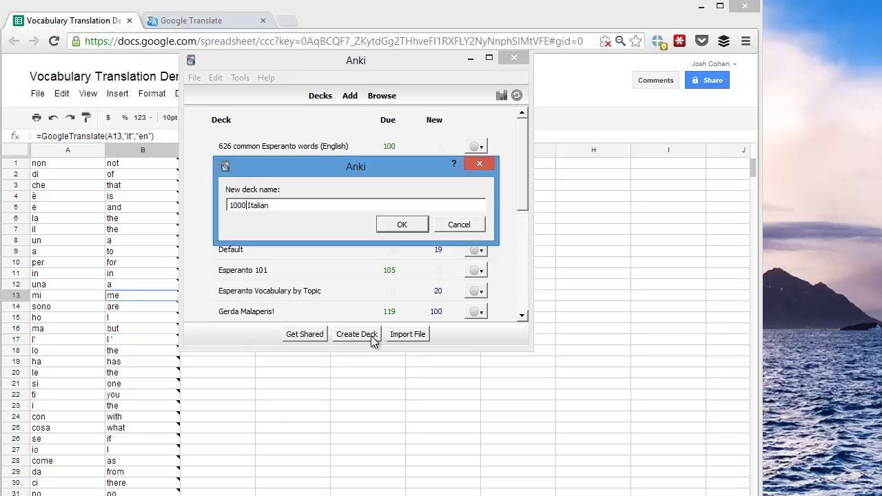
pyautogui.write('Words')
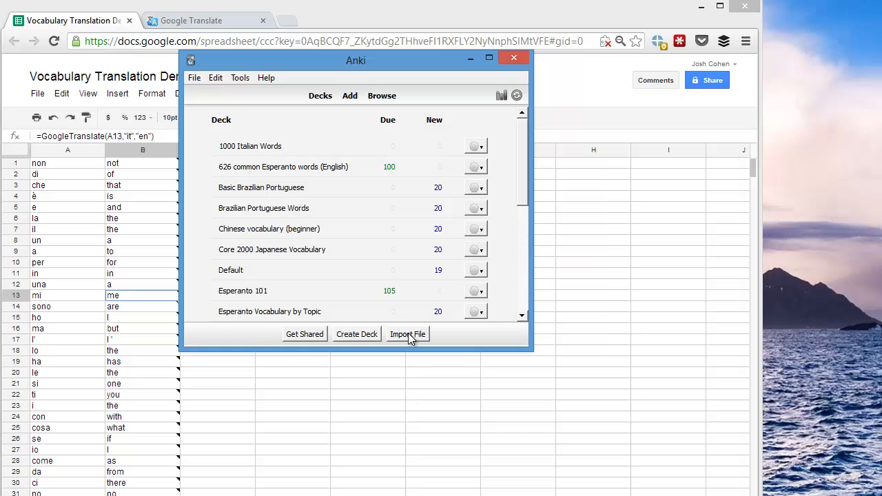
# Import italian-vocabulary.csv into the 1000 Italian Words deck, fields mapped to Front and Back.
pyautogui.click(407, 334)
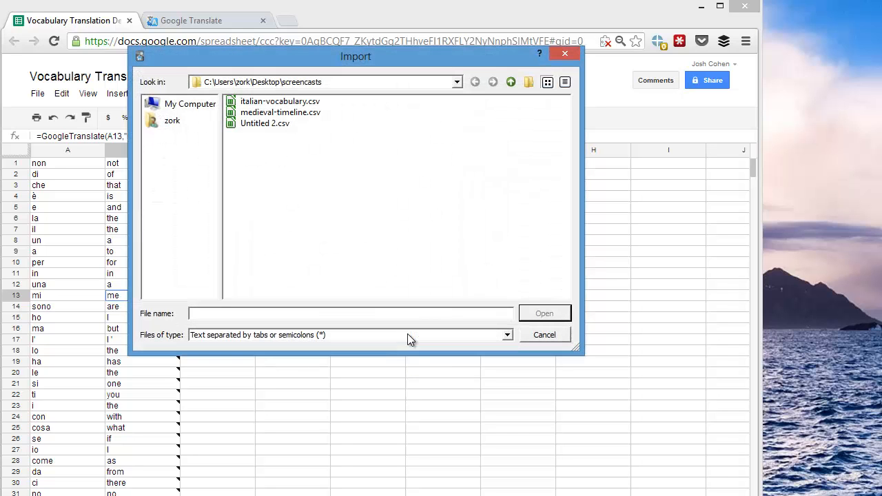
pyautogui.click(280, 101)
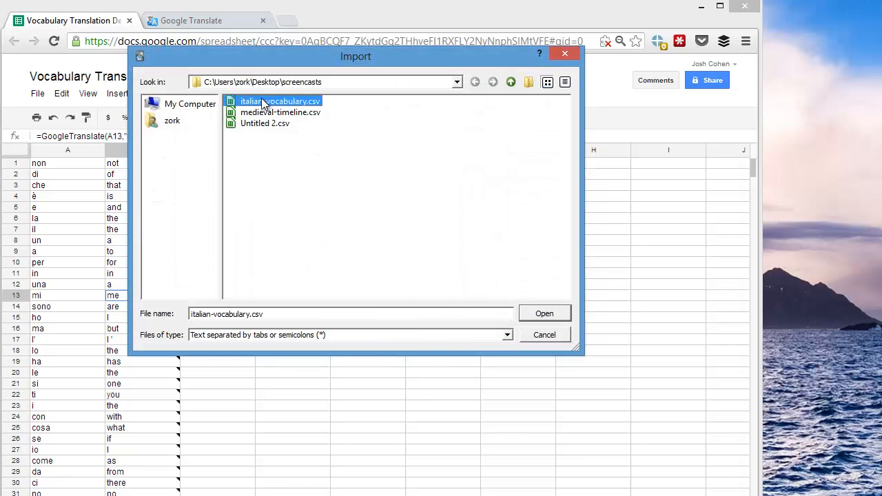
pyautogui.click(544, 313)
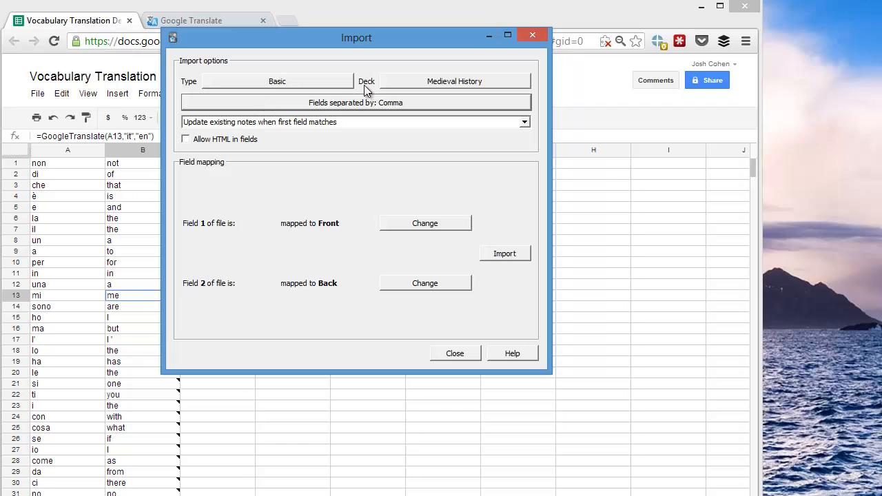
pyautogui.click(454, 81)
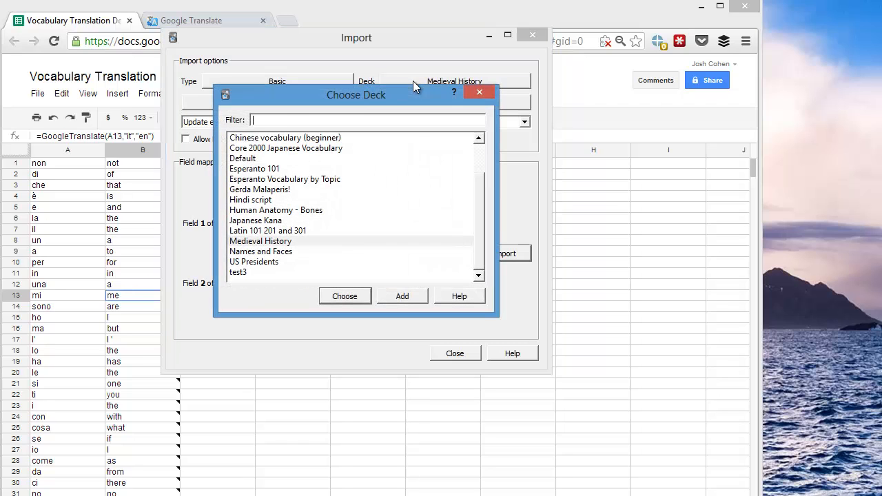
pyautogui.moveTo(253, 245)
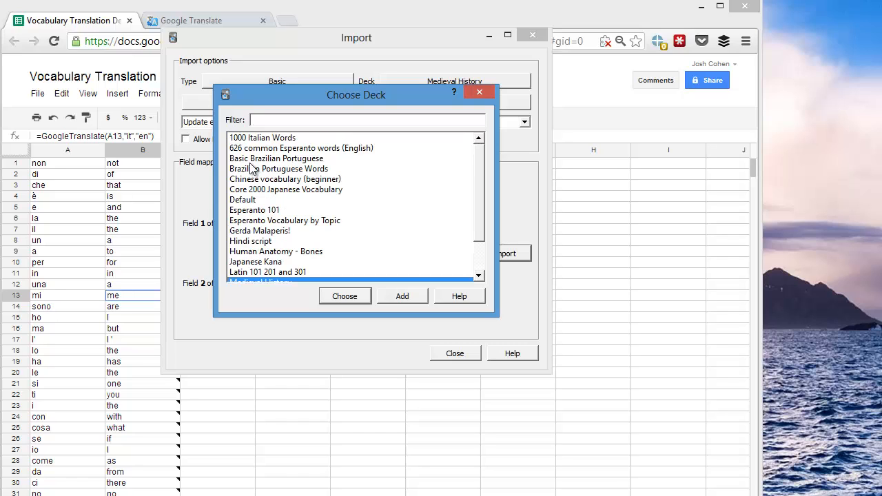
pyautogui.click(262, 137)
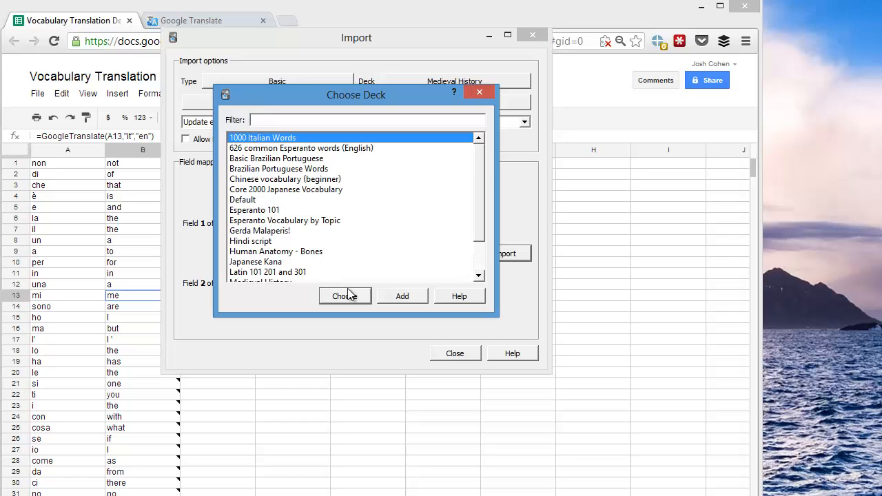
pyautogui.click(344, 296)
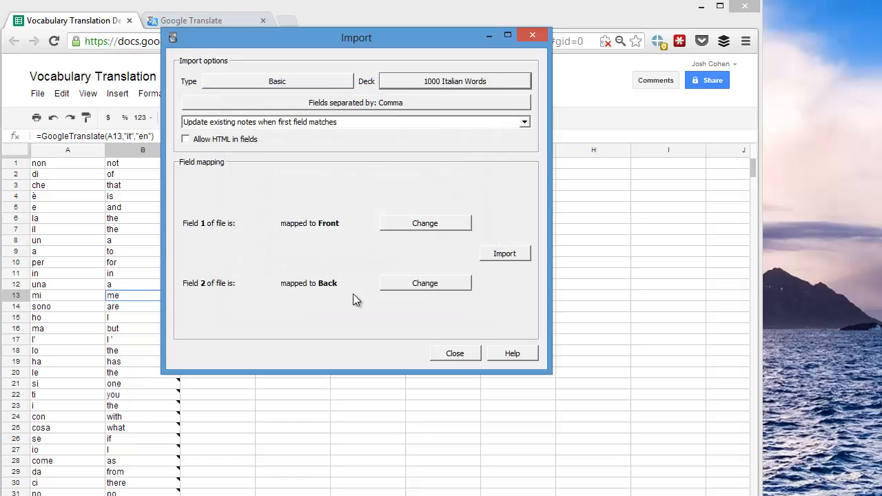
pyautogui.moveTo(319, 113)
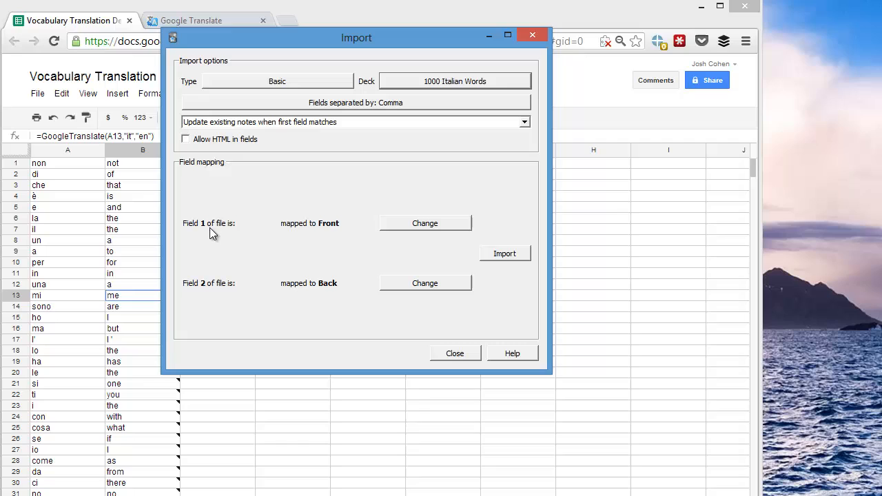
pyautogui.moveTo(193, 232)
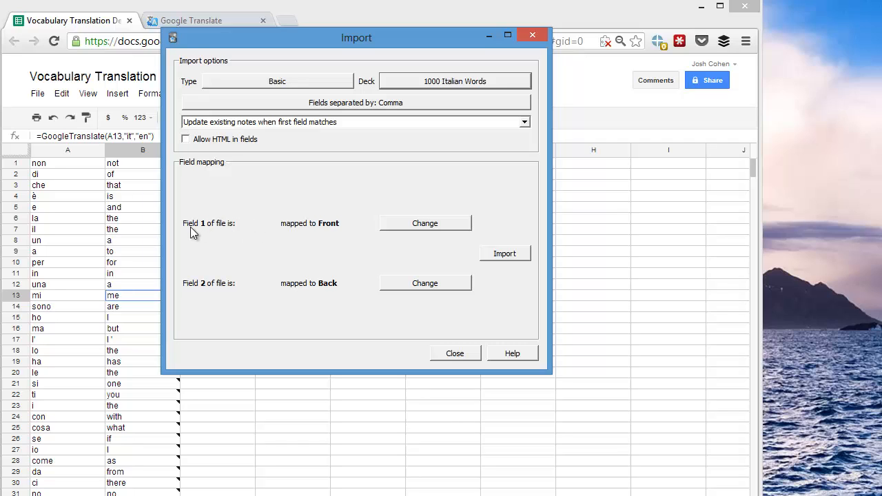
pyautogui.moveTo(101, 206)
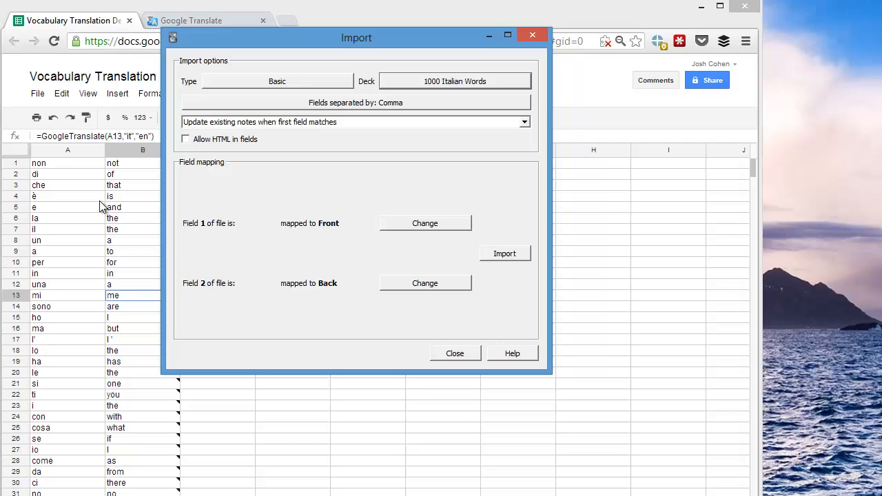
pyautogui.moveTo(202, 288)
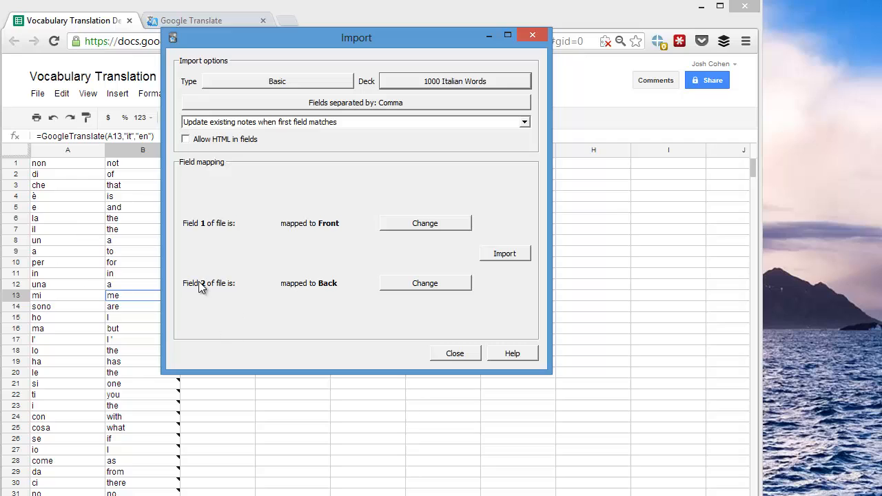
pyautogui.moveTo(145, 338)
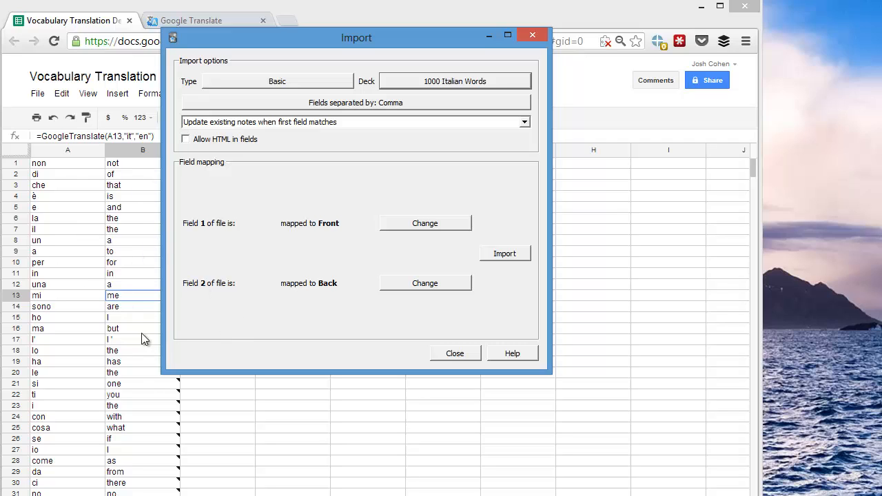
pyautogui.moveTo(209, 267)
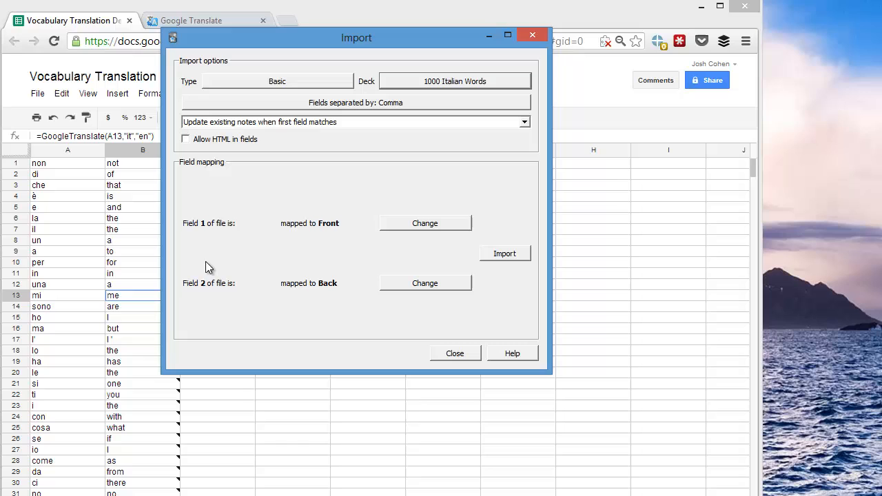
pyautogui.moveTo(504, 254)
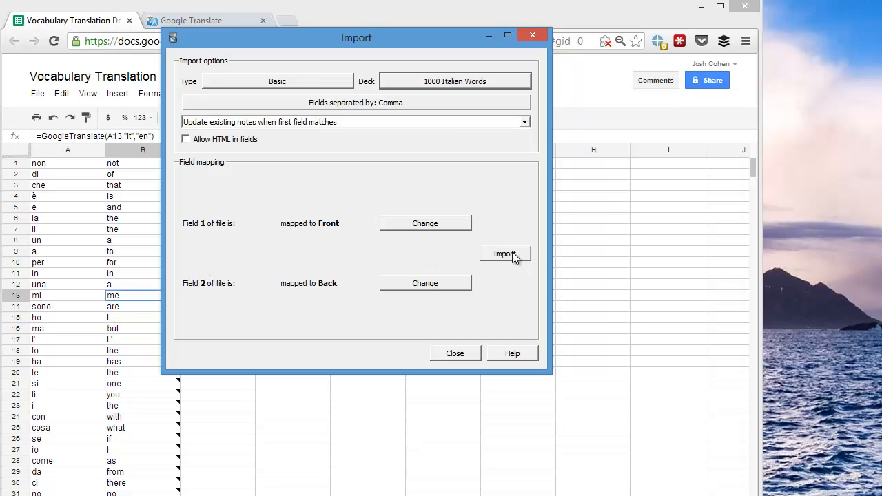
# Run the import of 1000 notes and close the results report.
pyautogui.click(504, 254)
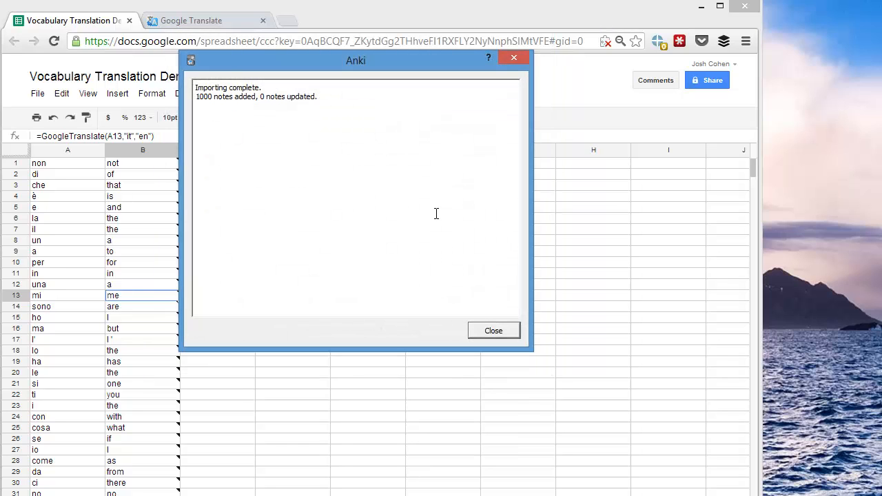
pyautogui.moveTo(320, 148)
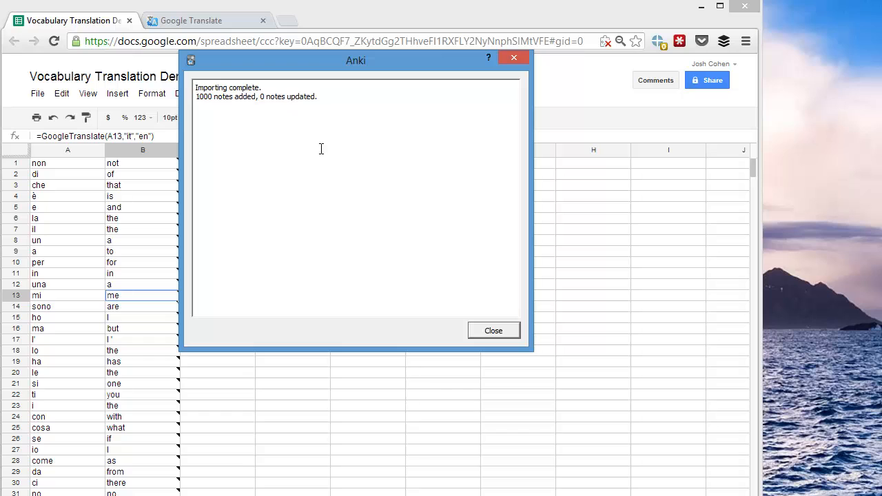
pyautogui.click(494, 330)
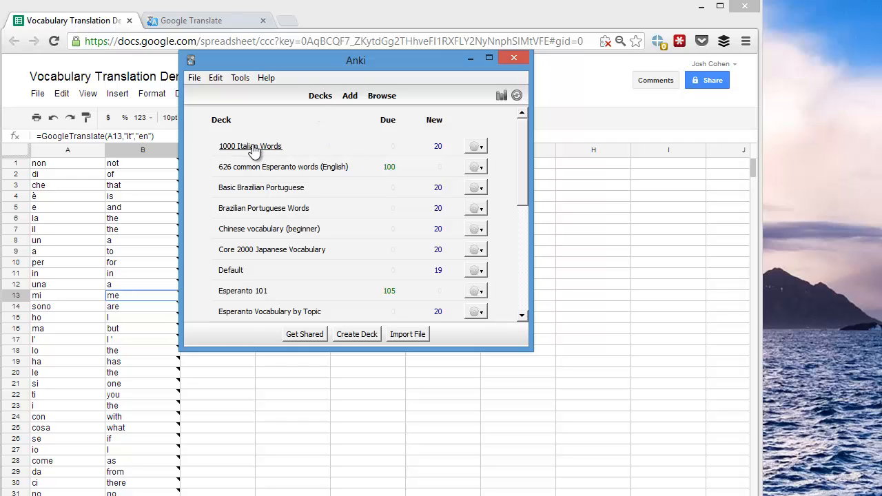
# Study the '1000 Italian Words' deck: answer 'non' as Good, then reveal 'di' ('of').
pyautogui.click(250, 145)
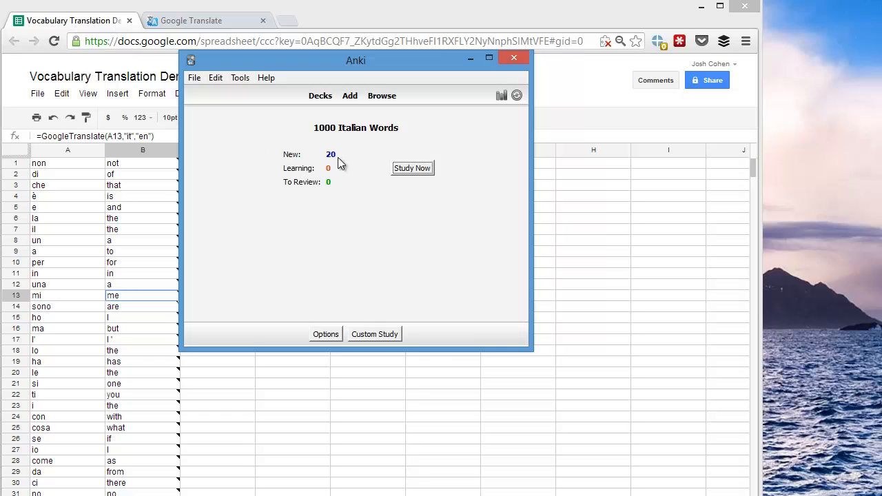
pyautogui.click(412, 167)
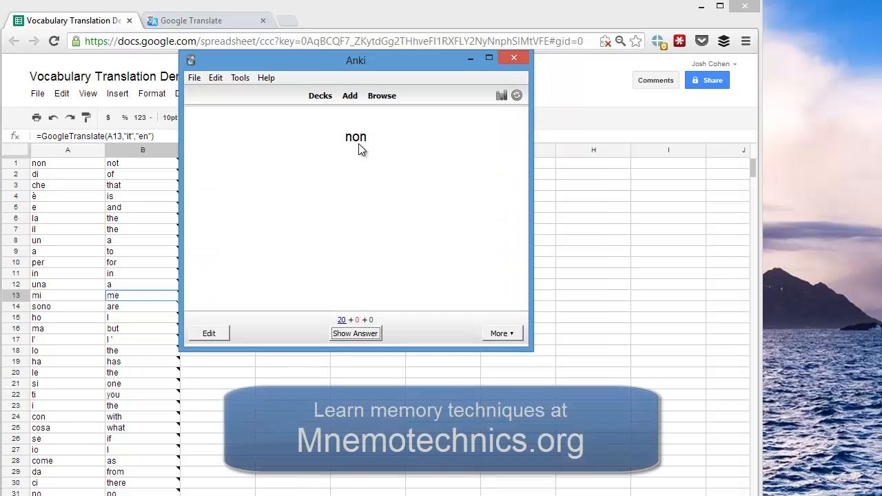
pyautogui.click(355, 333)
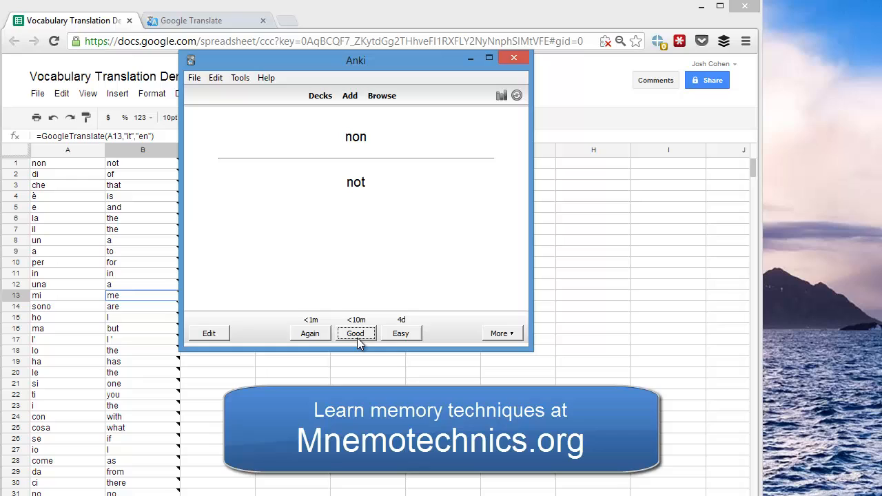
pyautogui.click(354, 333)
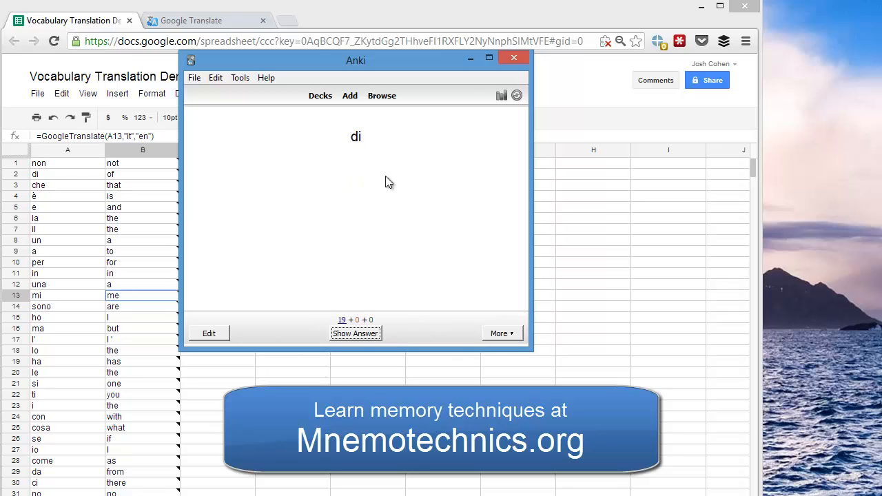
pyautogui.click(355, 333)
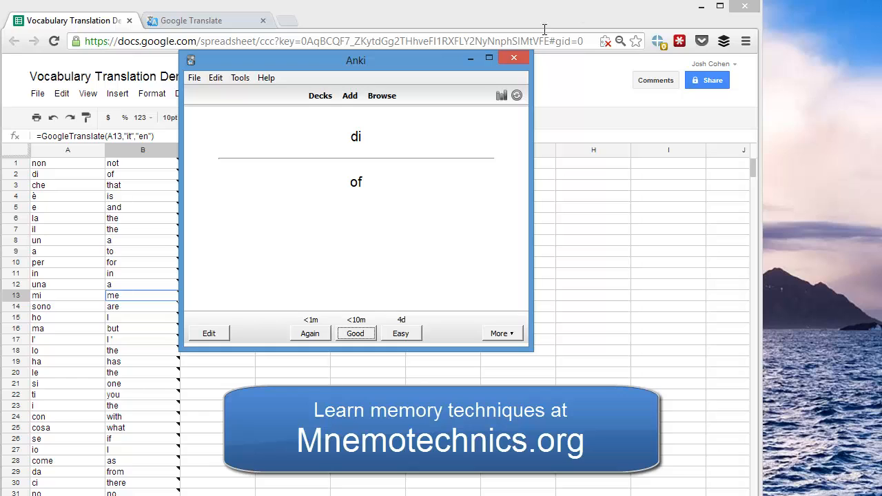
pyautogui.moveTo(585, 343)
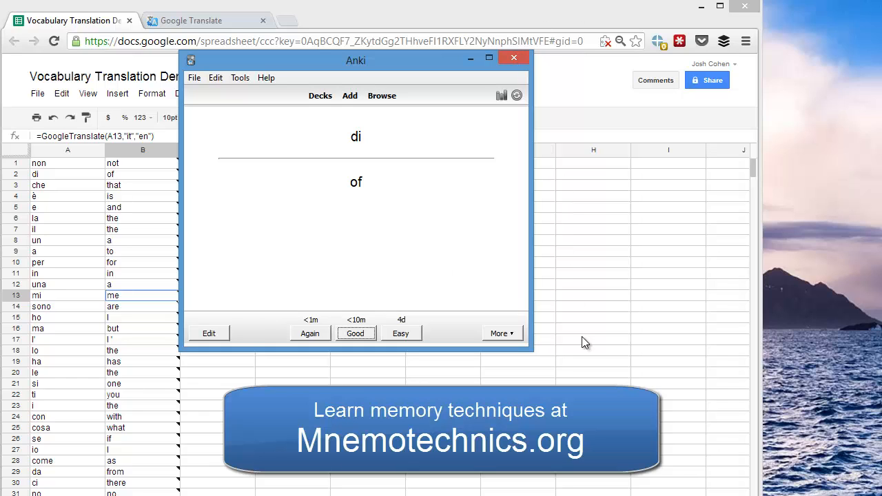